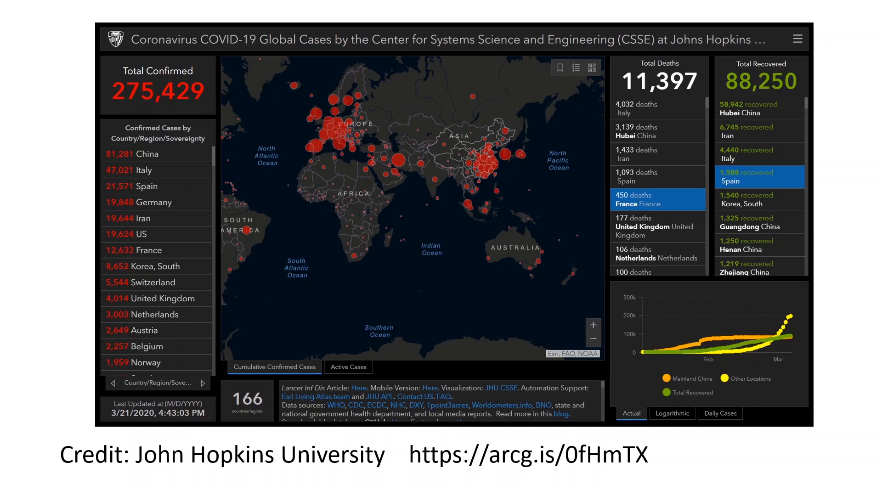
Open the SD-CARD (F:) drive from This PC and confirm it is empty.
click(304, 483)
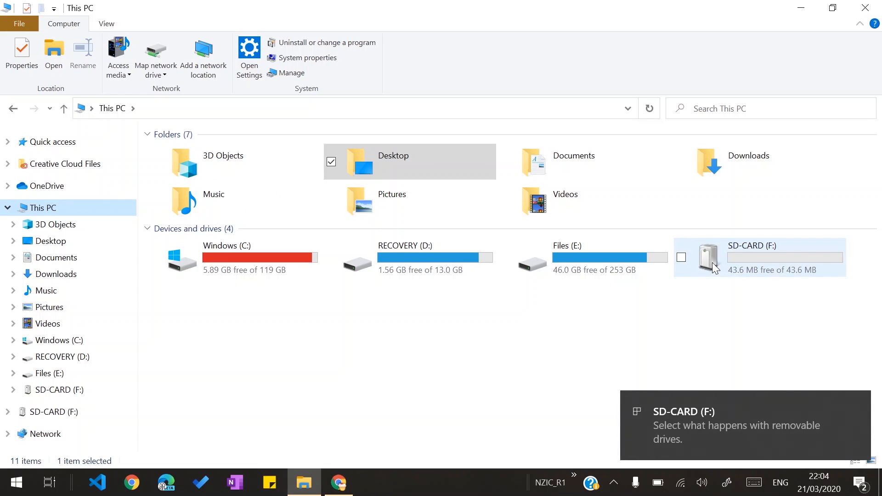
double_click(753, 257)
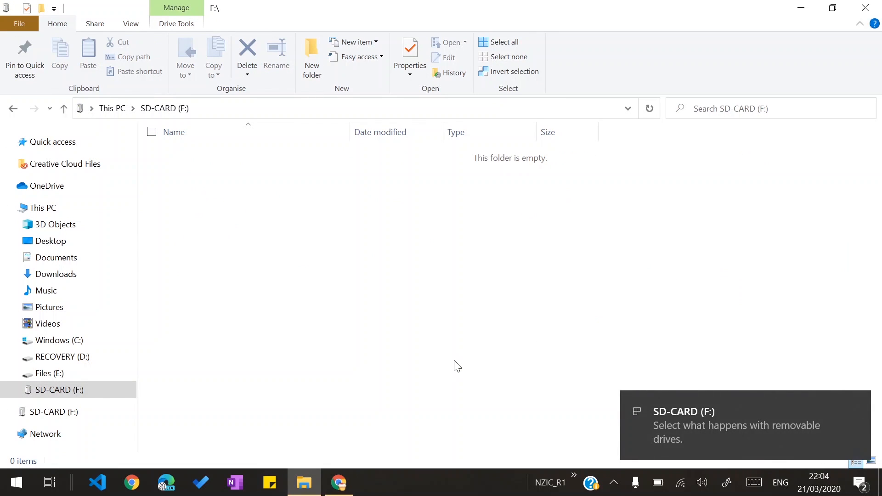
From raspberrypi.org Downloads, save the Raspberry Pi Imager for Windows installer to Downloads.
click(337, 482)
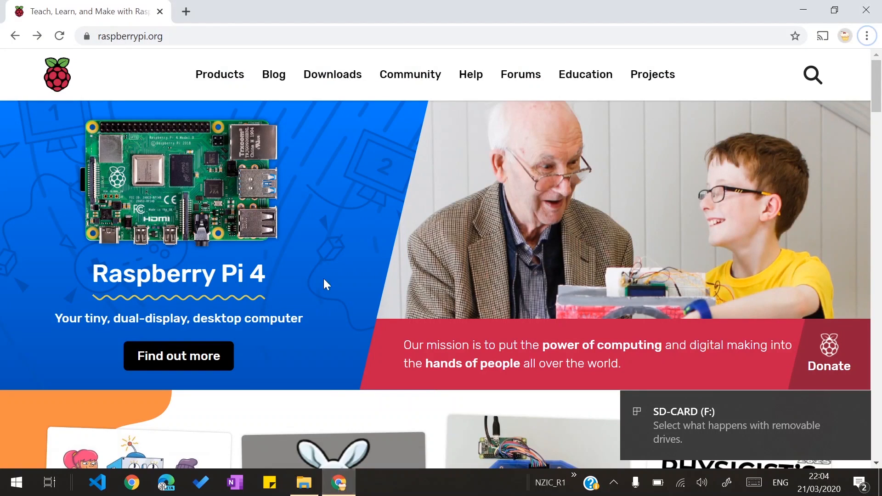
click(332, 73)
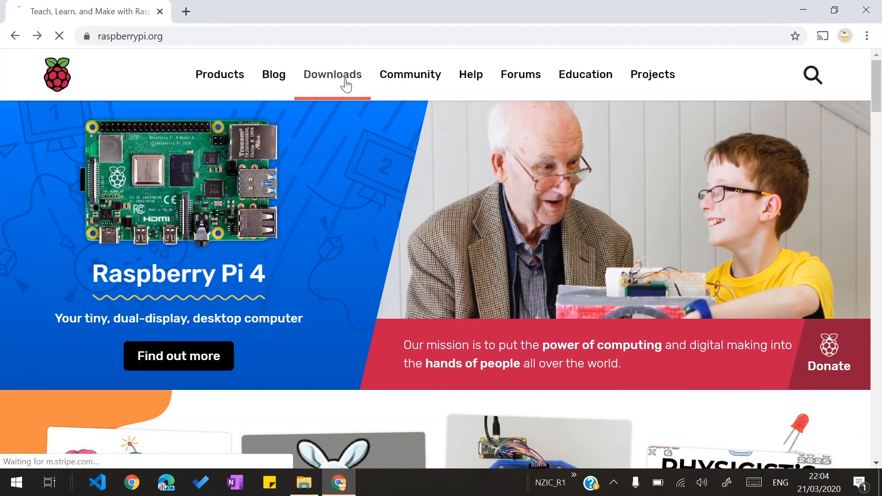
click(331, 74)
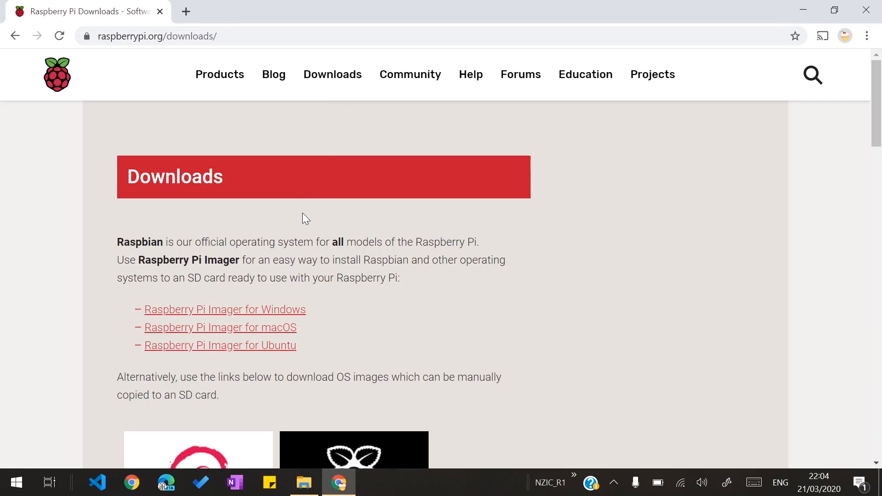
mouse_move(301, 232)
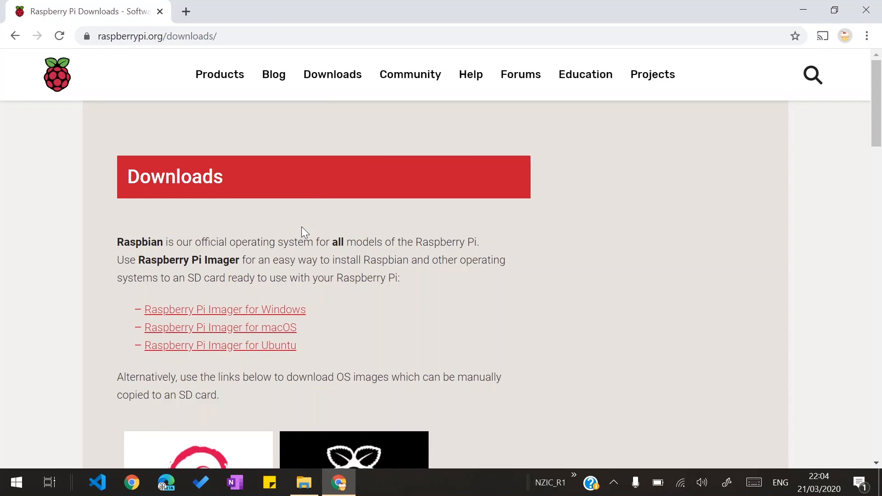
mouse_move(283, 300)
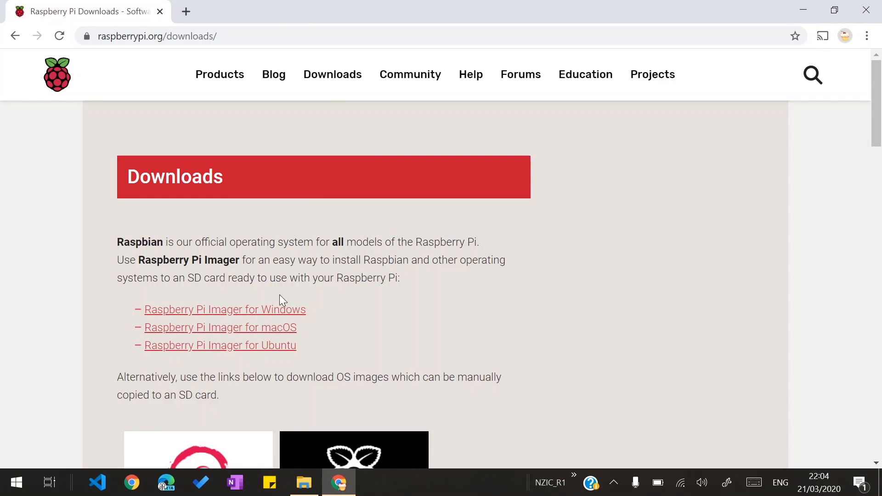
mouse_move(279, 310)
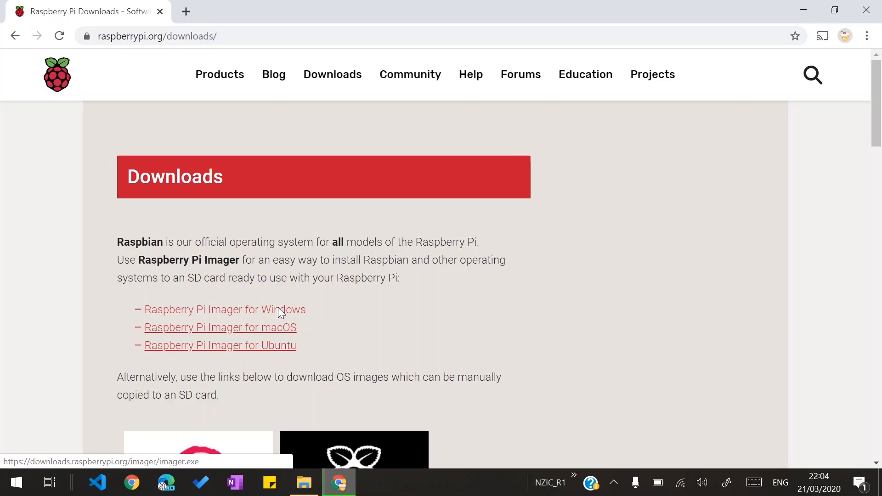
click(224, 310)
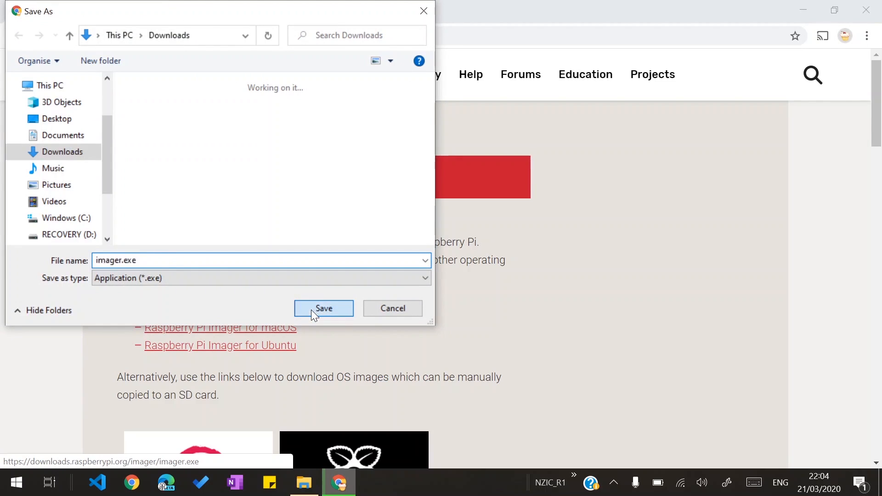
click(323, 309)
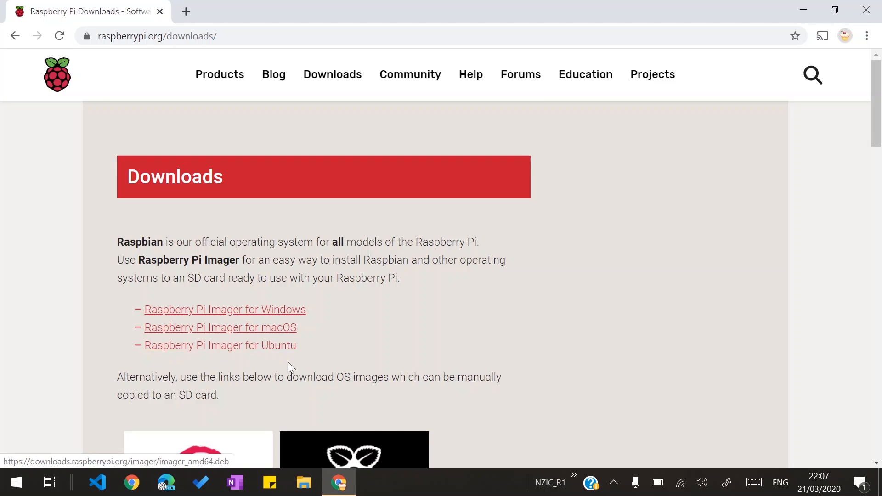
click(304, 482)
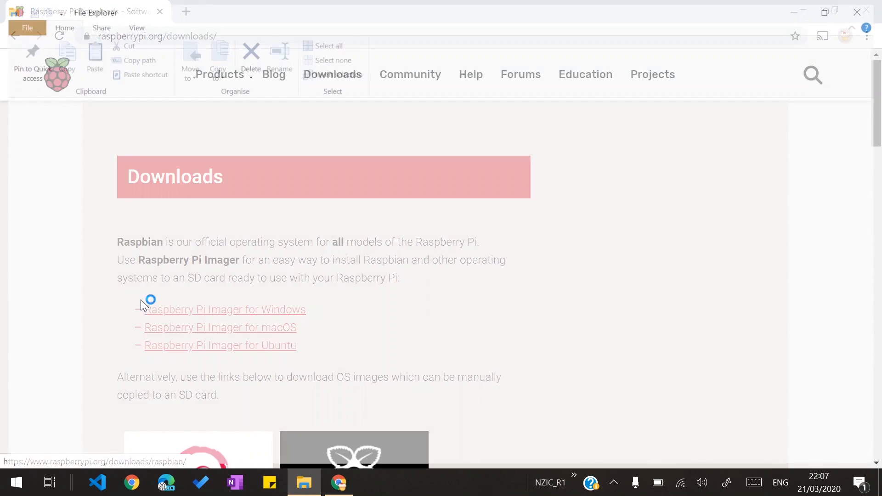
In File Explorer's Downloads folder, run the downloaded imager.exe installer.
click(304, 483)
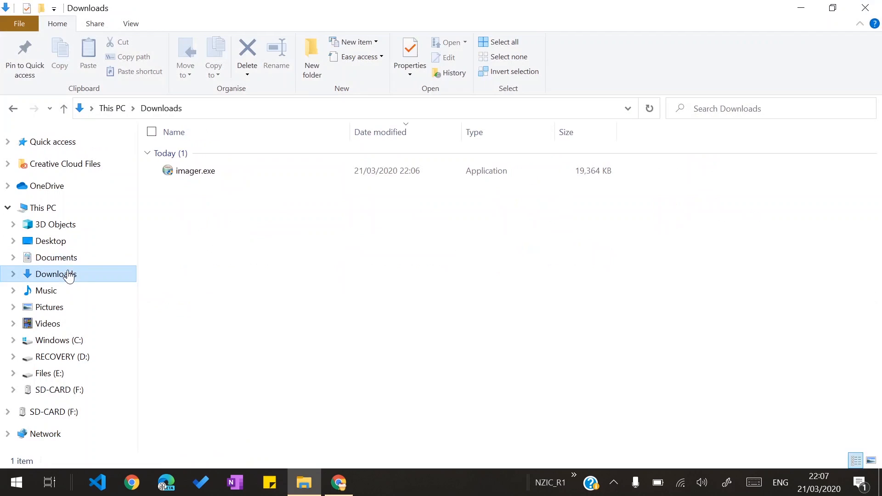
click(195, 171)
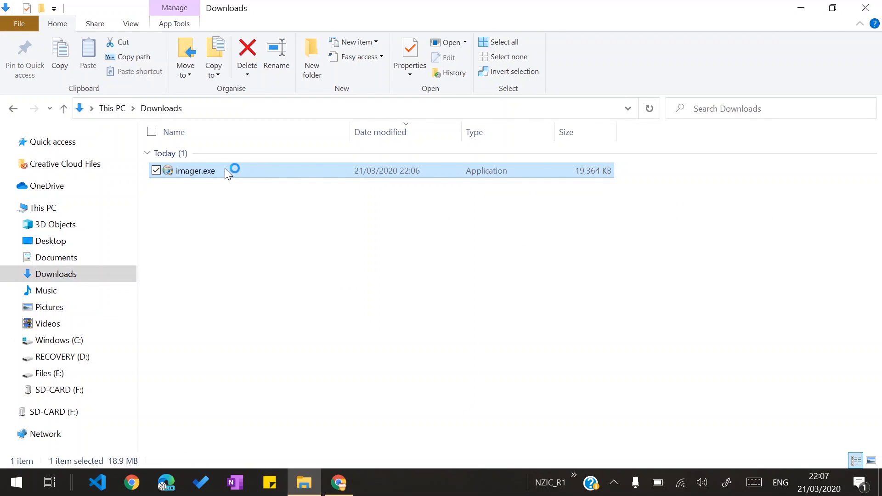
double_click(195, 171)
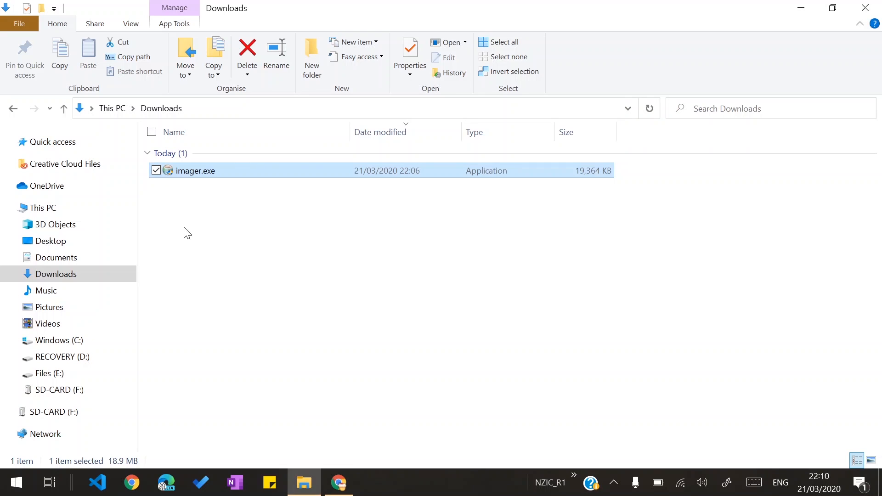
click(12, 483)
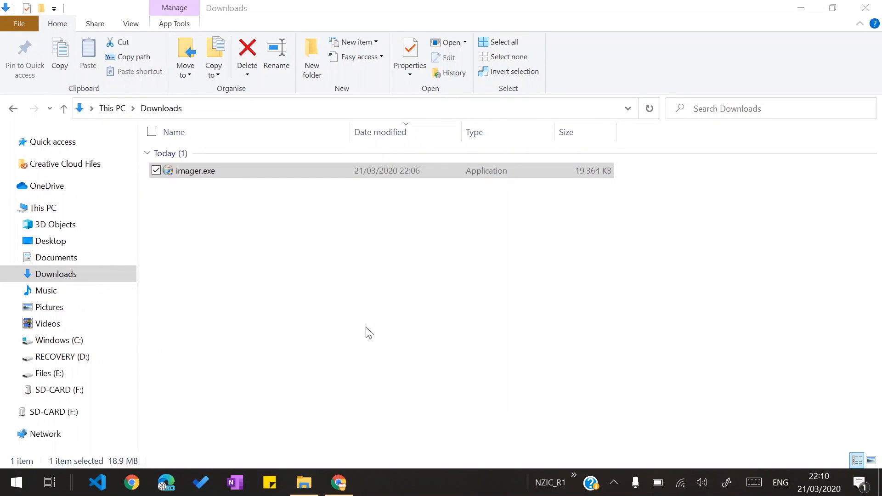
In Raspberry Pi Imager choose Raspbian and the SDHC card, then write the image.
double_click(195, 171)
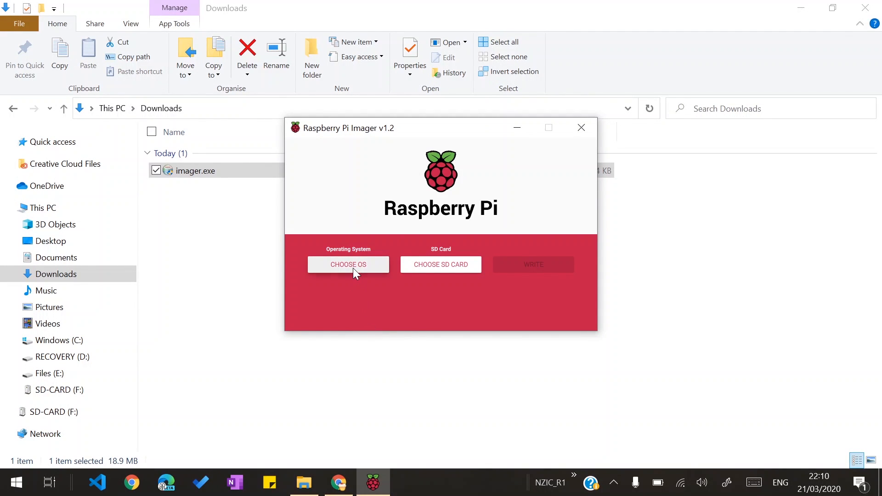
click(347, 265)
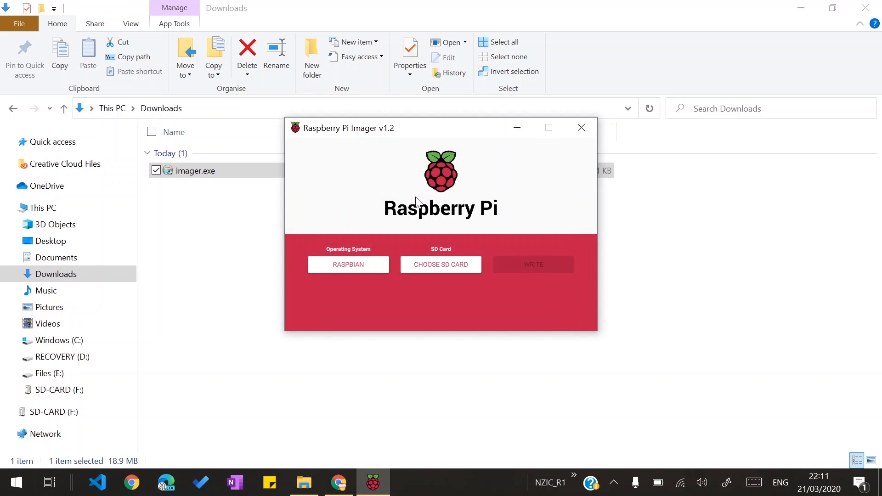
click(440, 265)
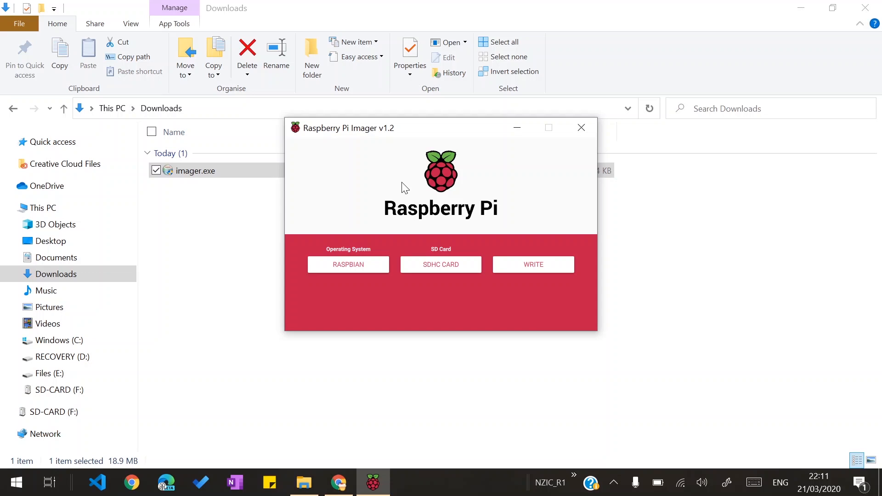
mouse_move(491, 226)
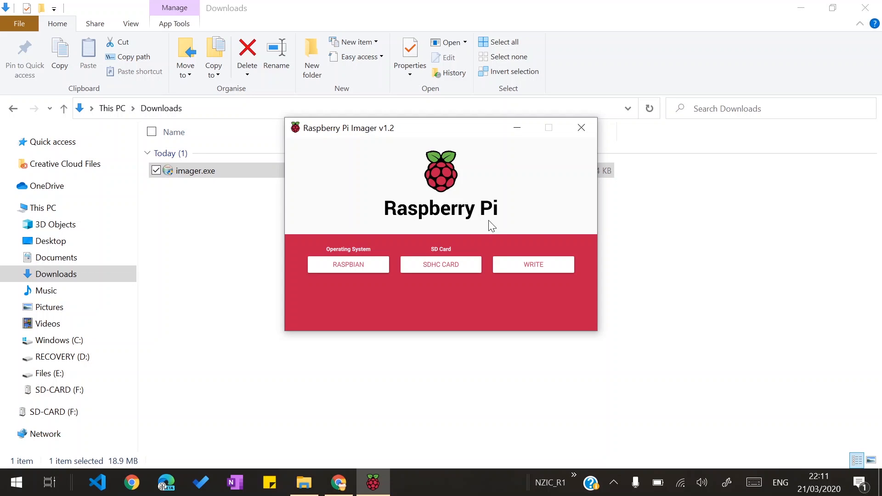
click(532, 265)
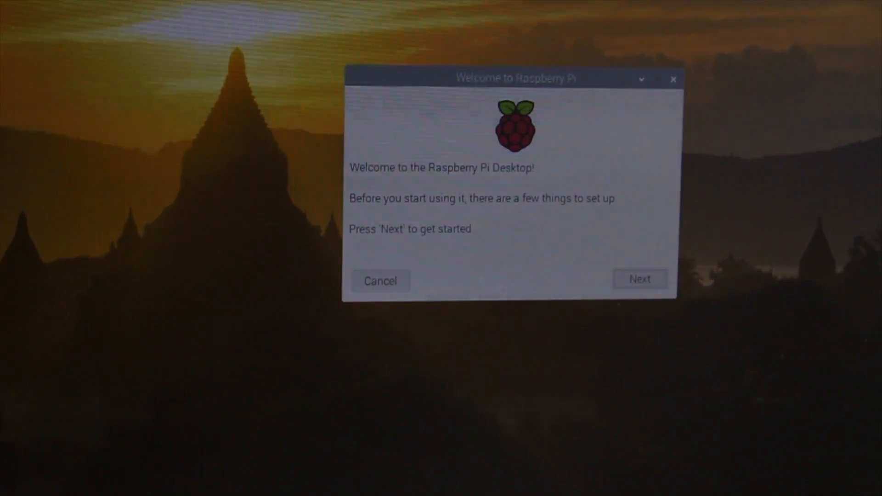
Step through the welcome wizard, skip WiFi, and choose Later at Setup Complete.
click(640, 279)
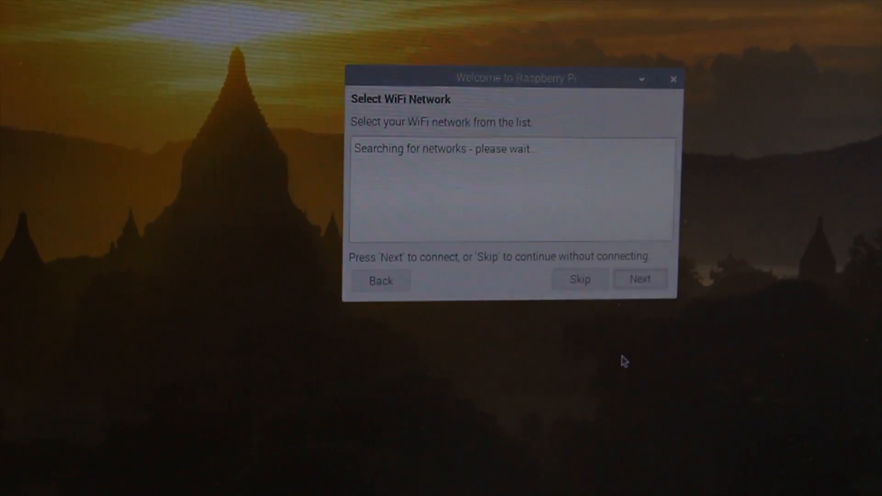
click(580, 279)
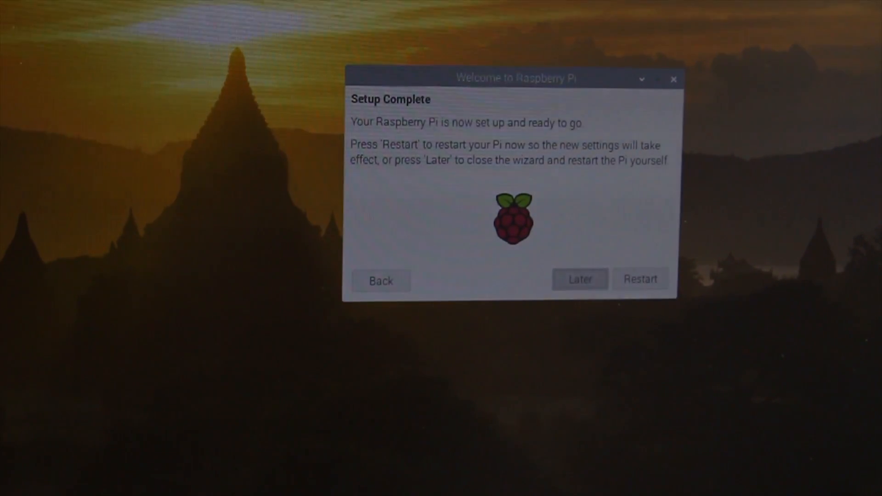
click(579, 280)
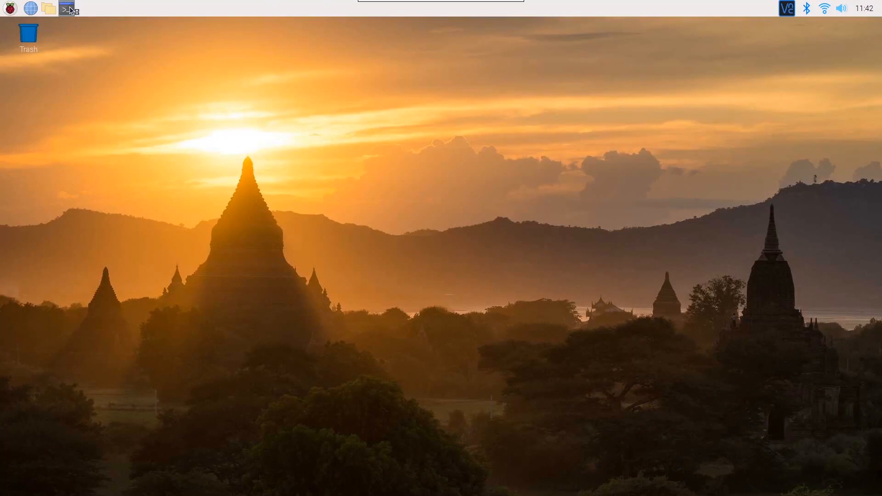
In a terminal run sudo apt-get update then sudo apt-get upgrade, confirming with y.
click(67, 9)
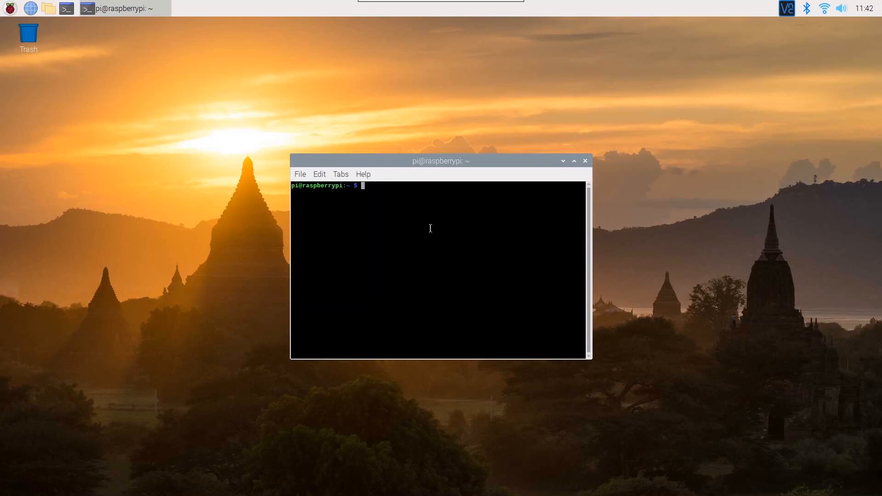
text(sudo)
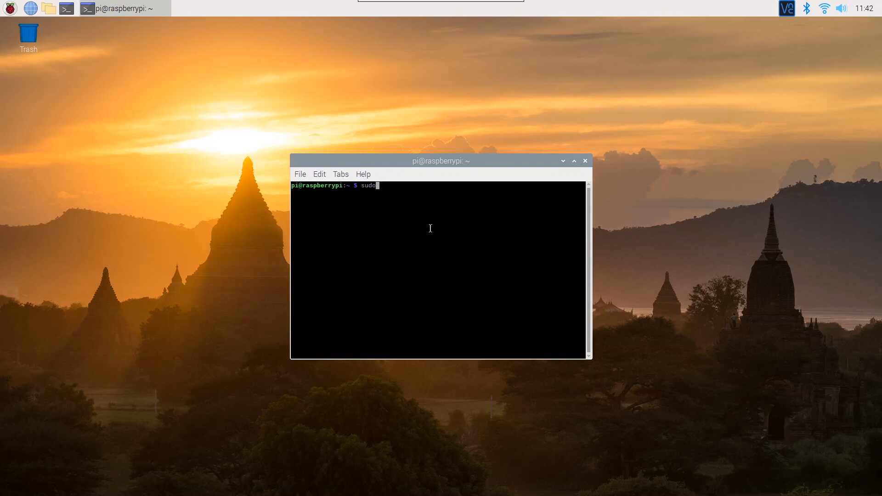
text(apt-get)
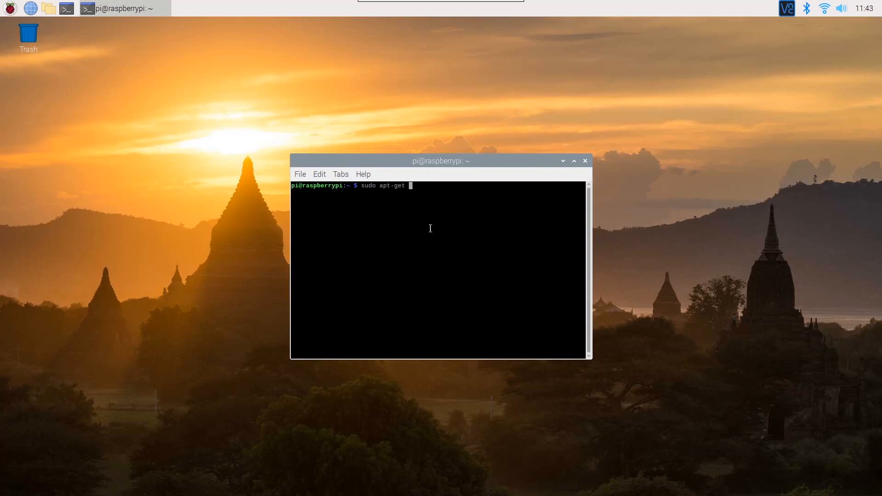
text(update)
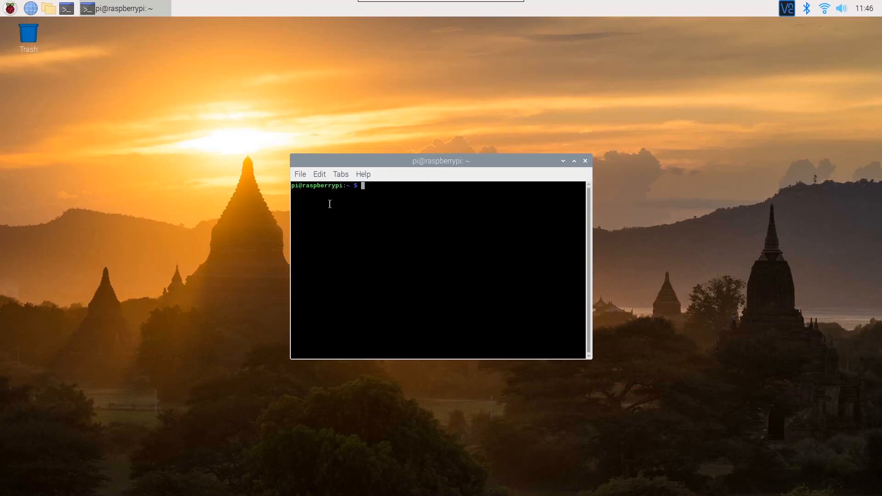
text(sudo apt-ge)
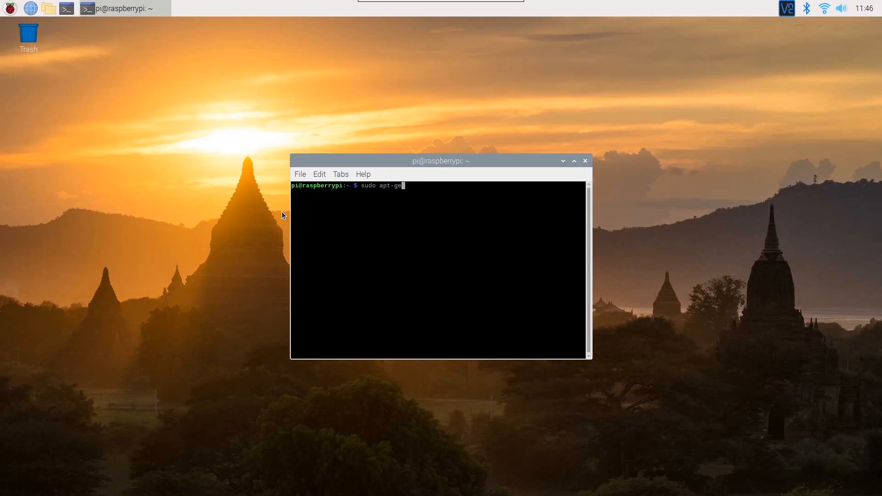
text(t upgrade)
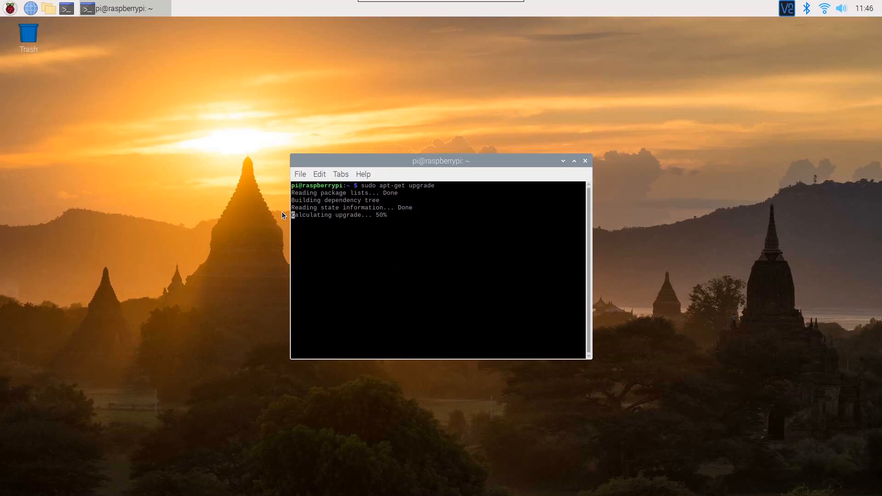
text(you want to continue? [Y/n] y)
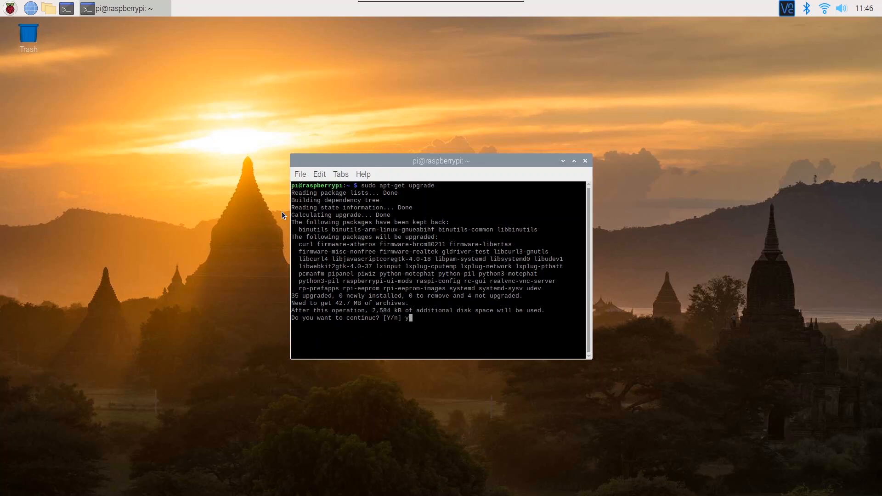
key(Return)
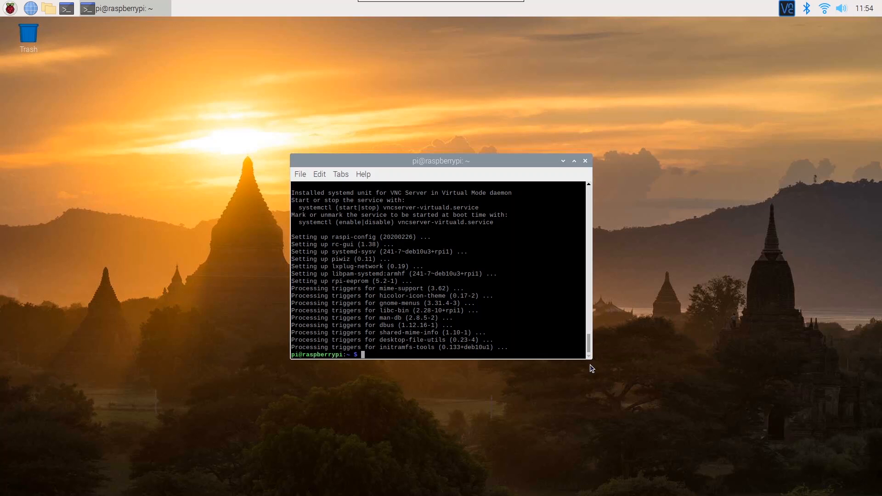
mouse_move(401, 328)
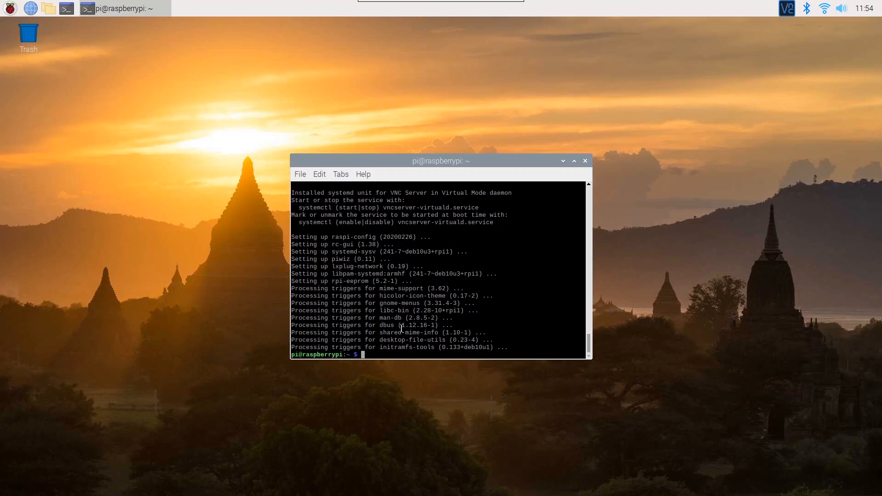
Install xdotool and unclutter with sudo apt-get install, confirming with y.
text(sudo)
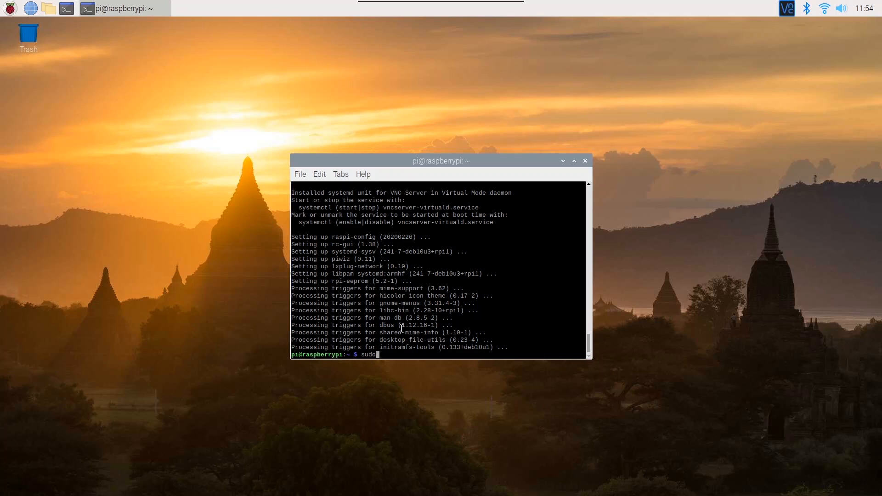
text(apt-get install)
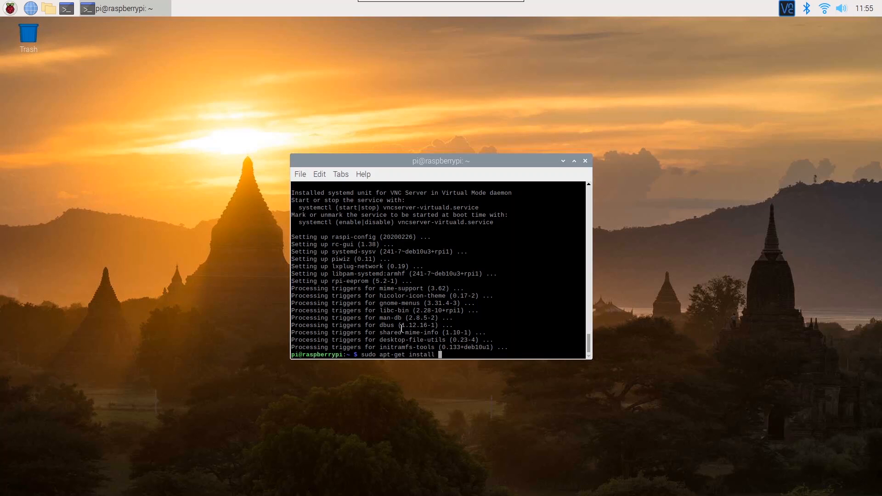
text(xdotool)
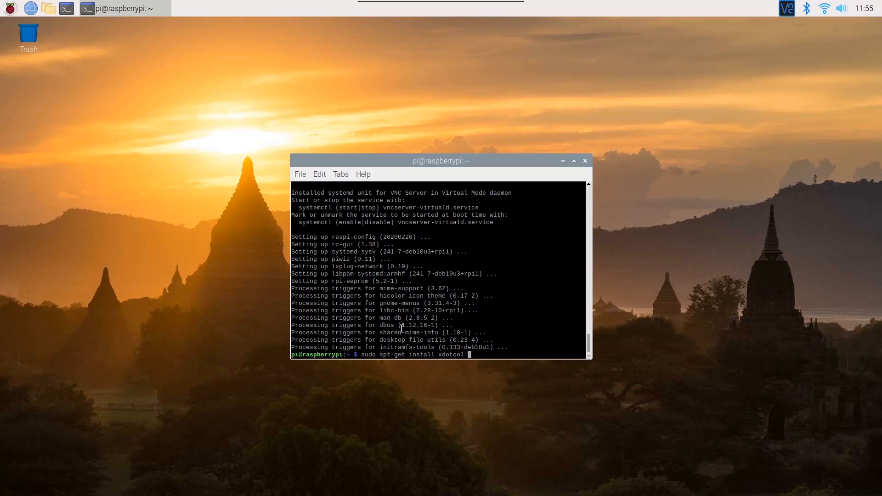
text(unclutter)
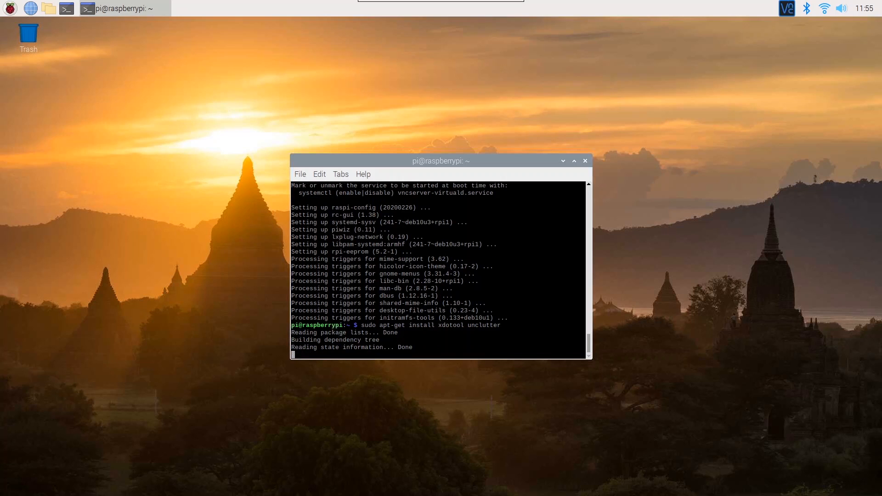
key(Return)
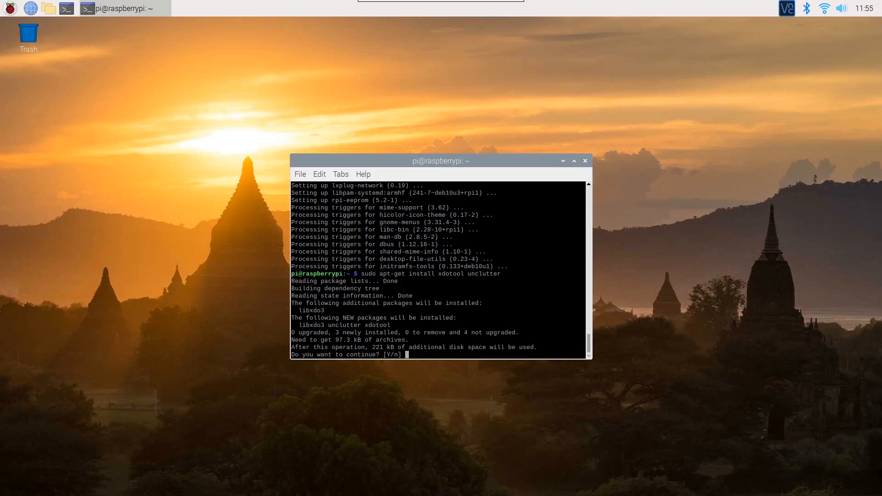
mouse_move(35, 463)
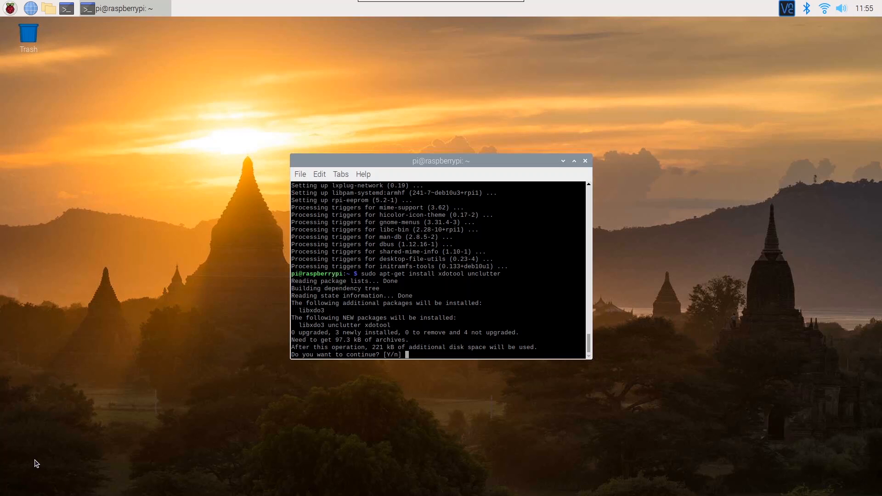
mouse_move(488, 323)
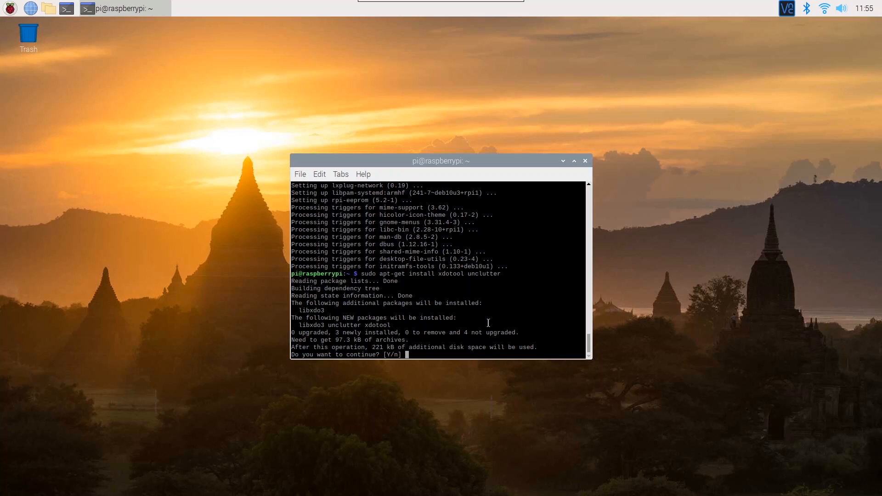
text(y)
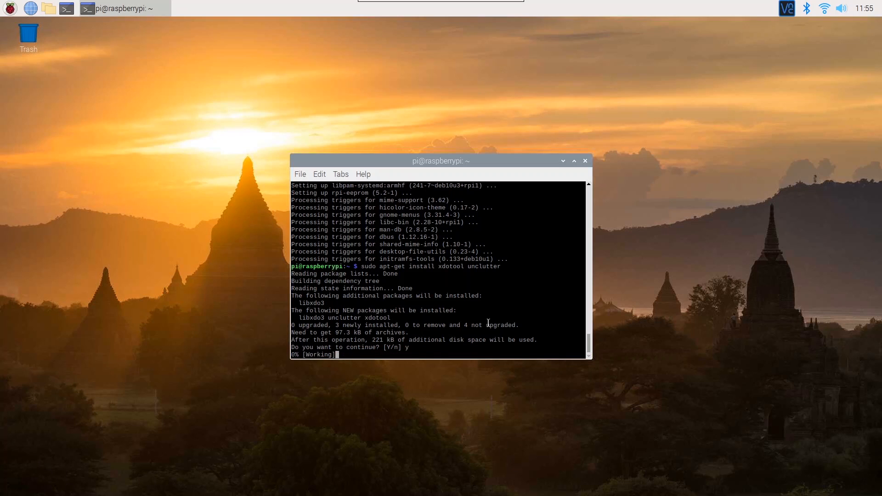
mouse_move(571, 495)
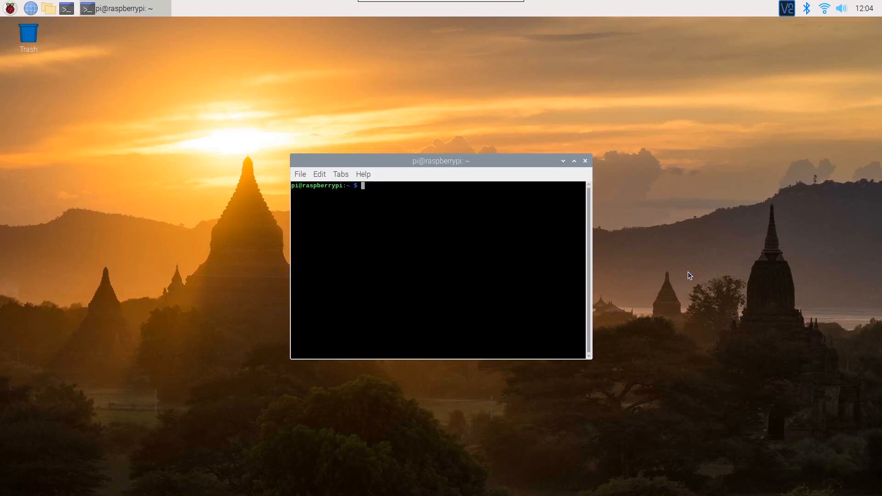
mouse_move(450, 244)
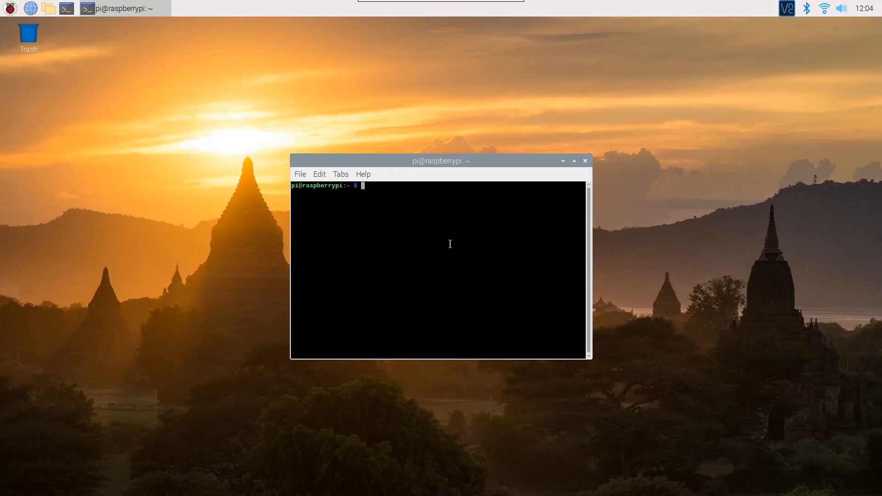
Start nano on a new /home/pi/kiosk.sh file.
text(nano /)
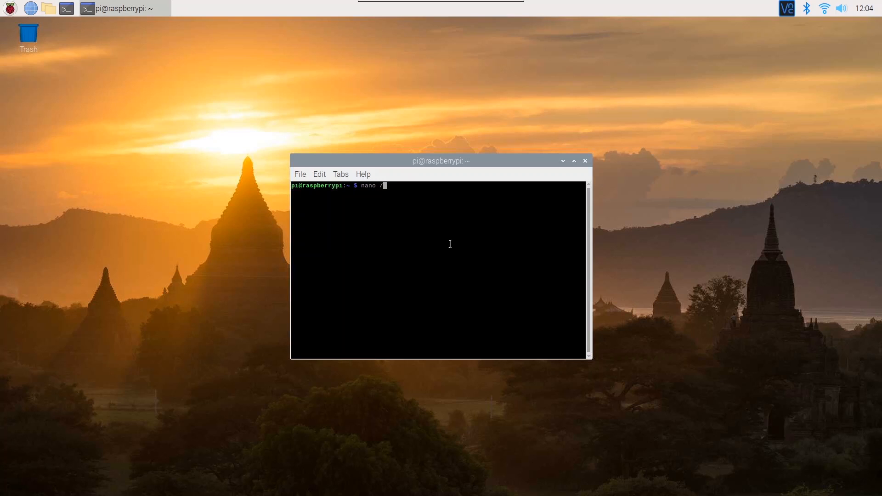
text(home/pi/)
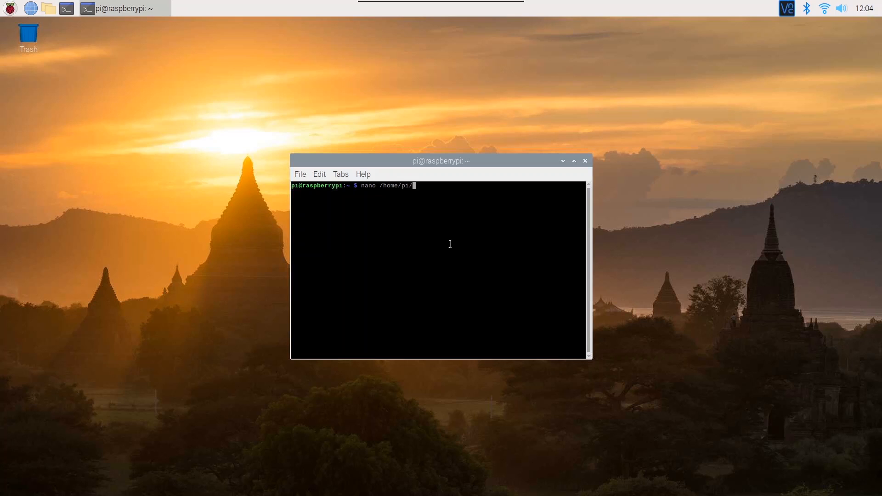
text(kiosk)
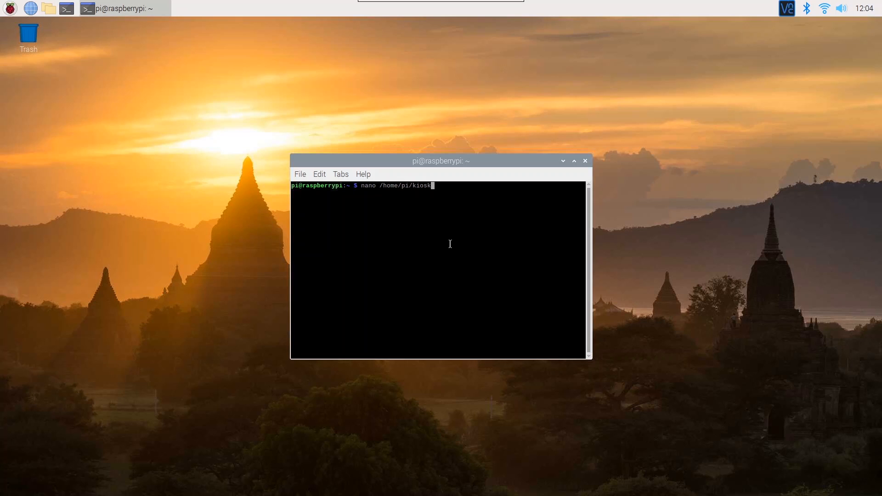
text(.sh)
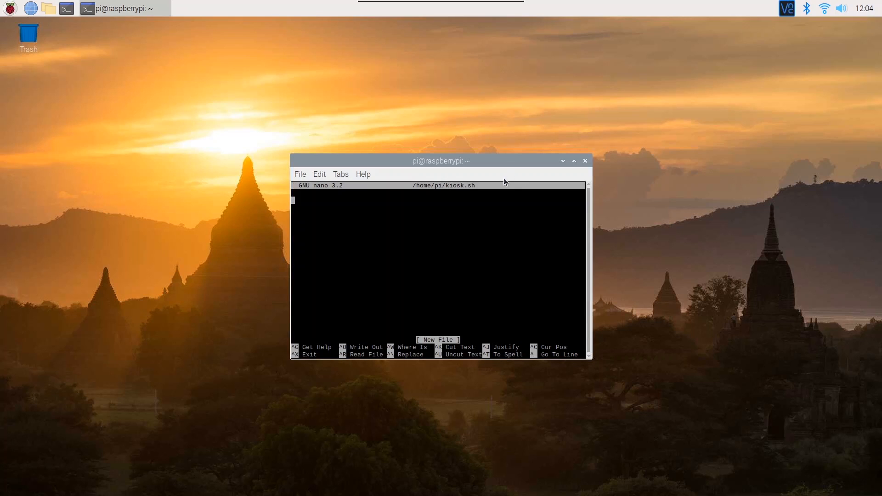
mouse_move(346, 188)
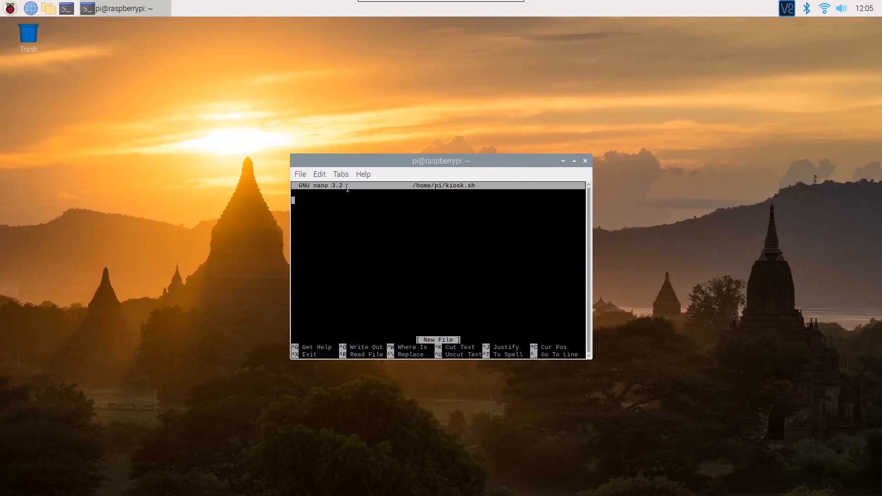
mouse_move(460, 249)
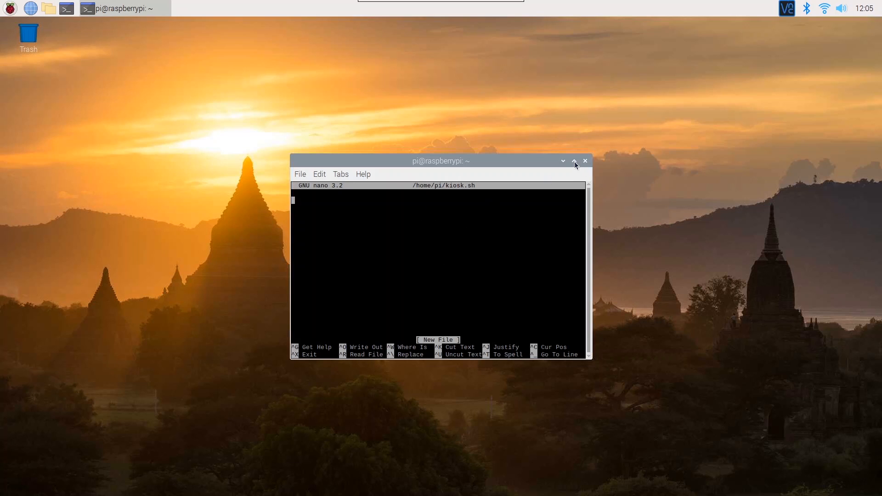
Write the #!/bin/bash shebang, xset screen-blanking lines and unclutter -idle 0.5 -root & line.
click(573, 161)
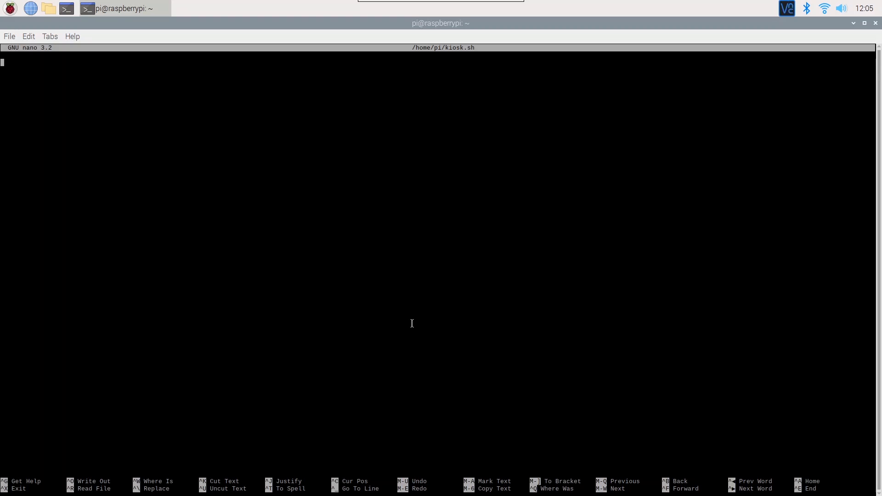
text(#!/)
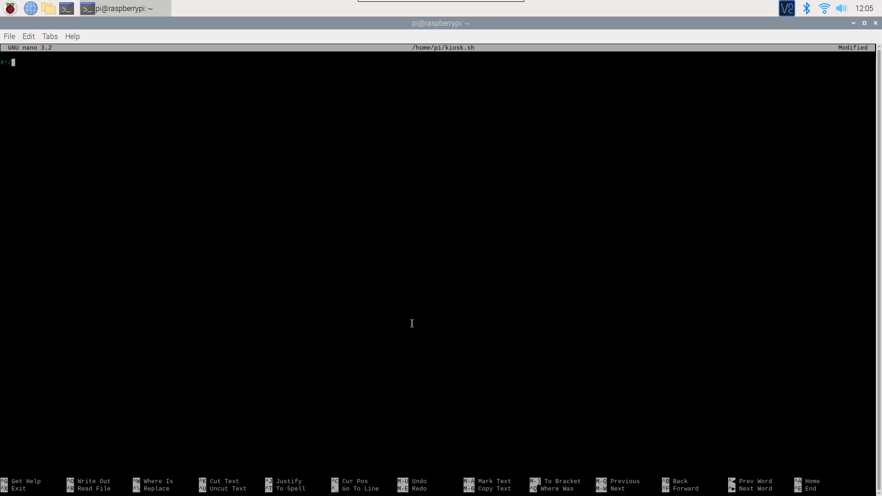
text(bin/ba)
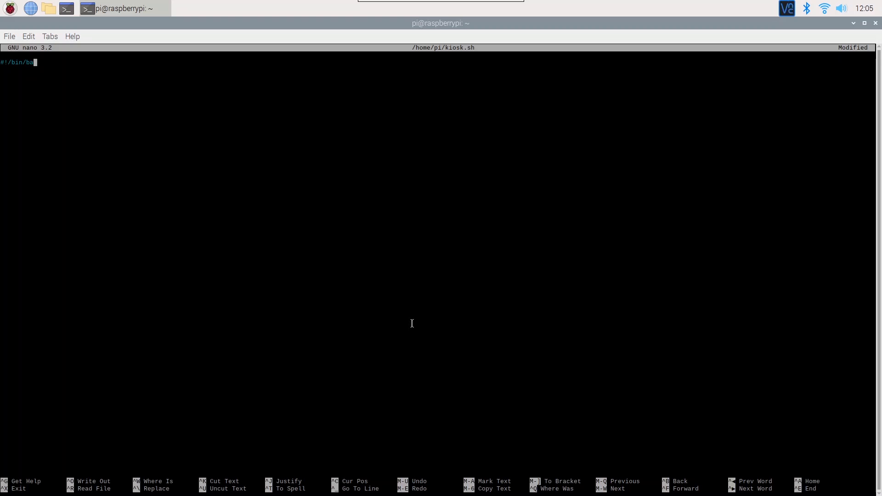
text(sh)
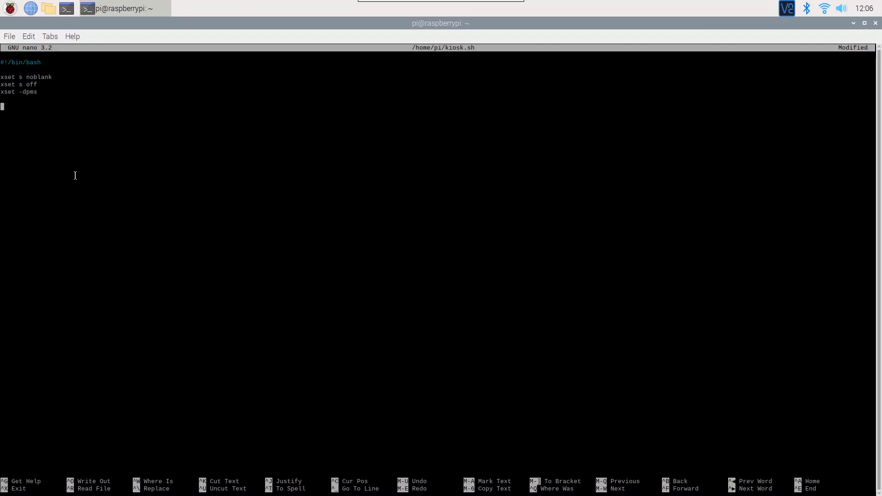
text(unclutter -idle 0.5 -root &)
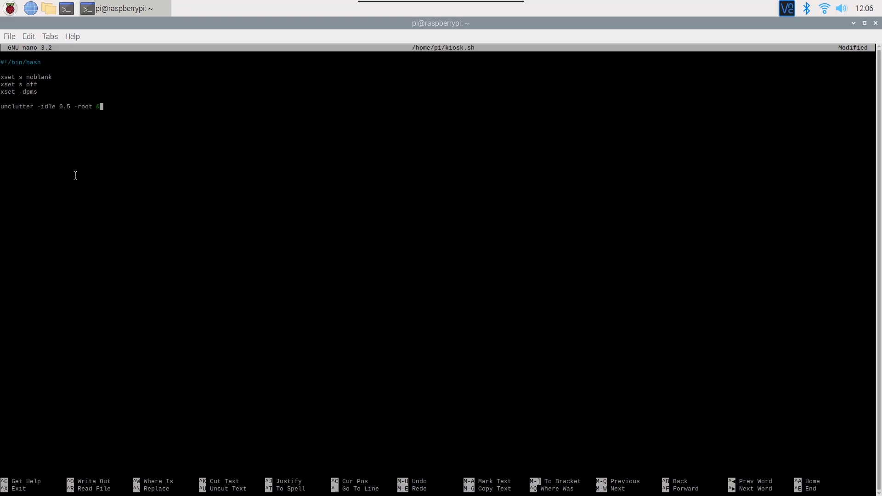
key(Enter)
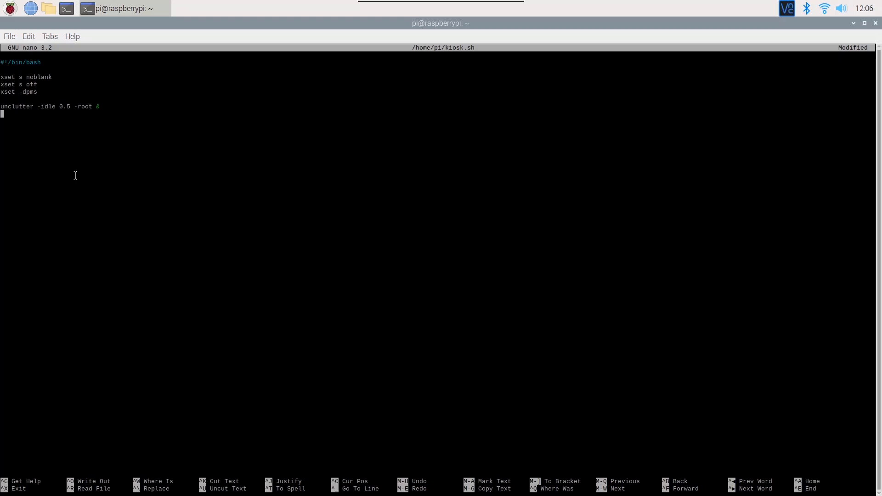
mouse_move(491, 293)
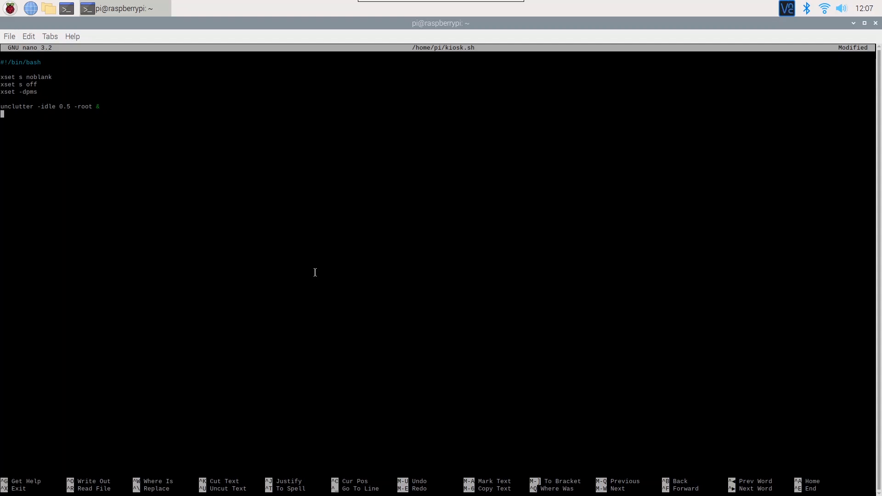
Add sed lines resetting Chromium's exited_cleanly/exit_type flags in Preferences.
text(sed -i 's/"exited_cleanly":false/"exited_cleanly":true/' /home/pi/.config/chromium/Default/Preferences)
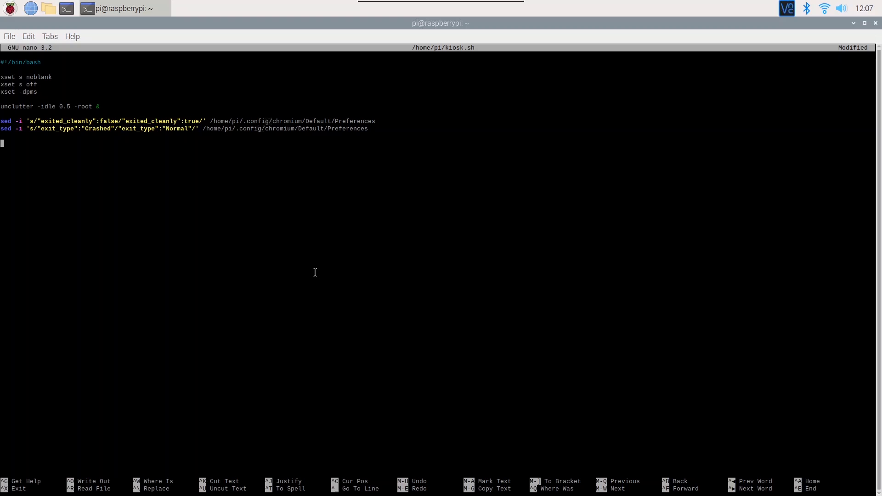
mouse_move(151, 201)
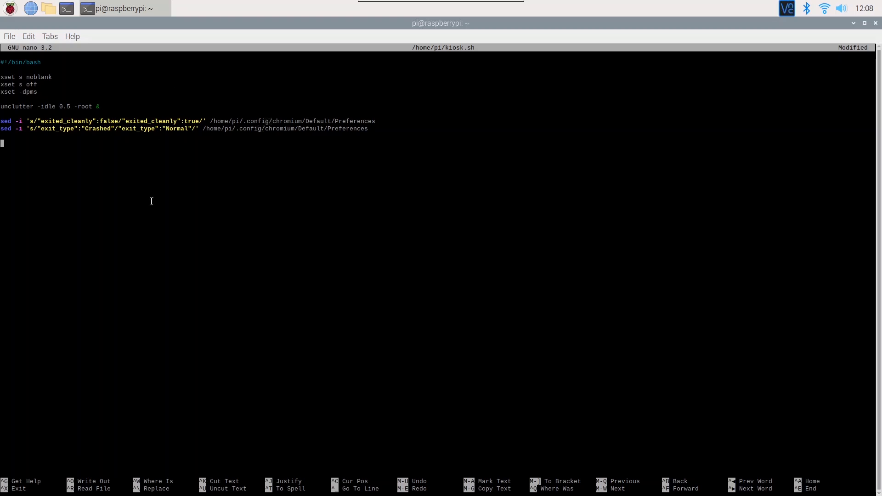
Add the chromium-browser --noerrdialogs --disable-infobars --kiosk line with the ArcGIS dashboard URL.
text(/usr/bin/chromium-browser --noerrdialogs --disable-infobars --kiosk)
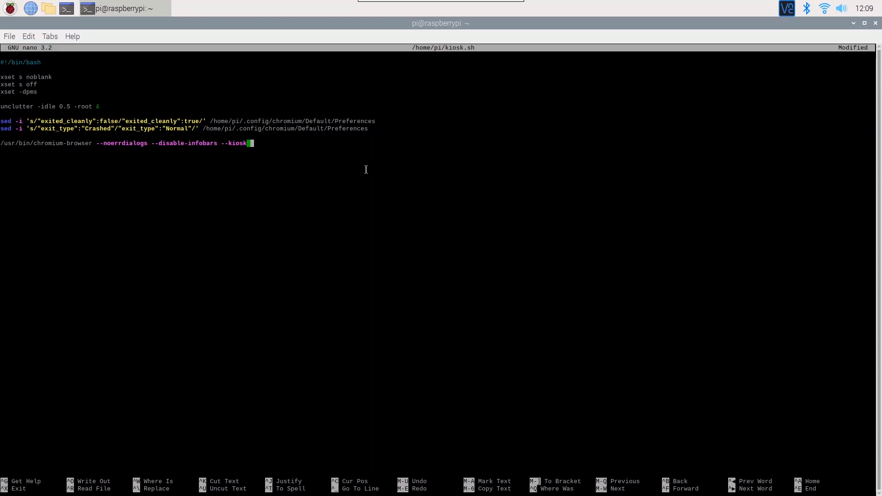
mouse_move(419, 209)
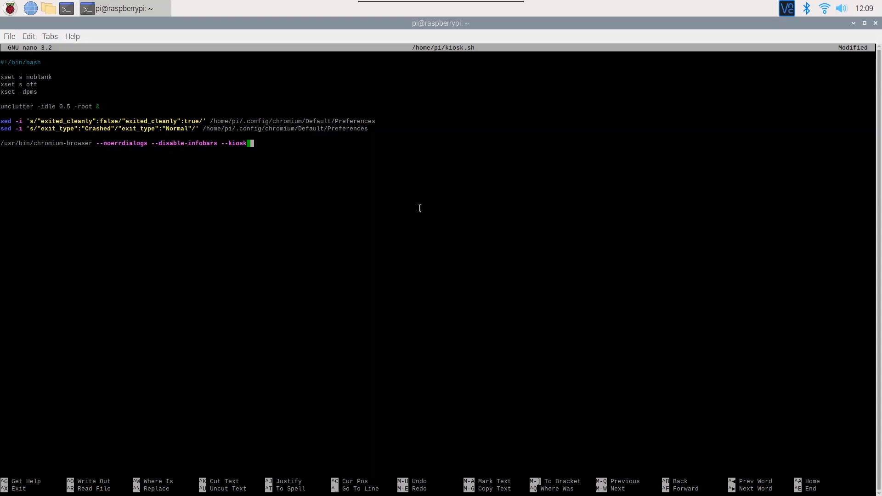
text(https://www.arcgis.com/apps/opsdashboard/index.html#/bda7594740fd40299423467b48e9ecf6)
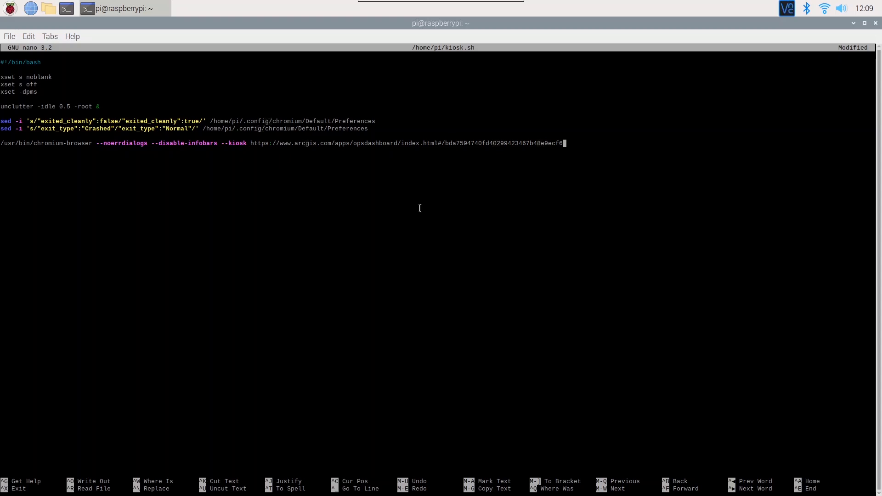
key(BackSpace)
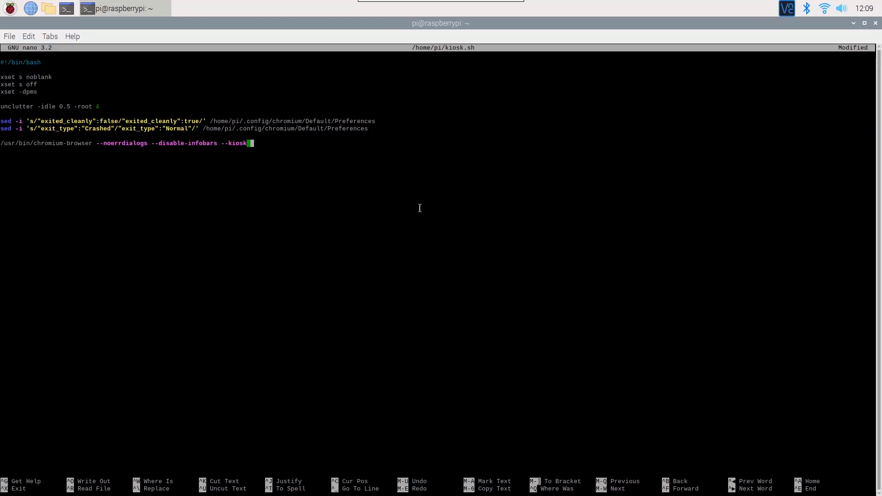
text(https://www.arcgis.com/apps/opsdashboard/index.html#/bda7594740fd40299423467b48e9ecf6)
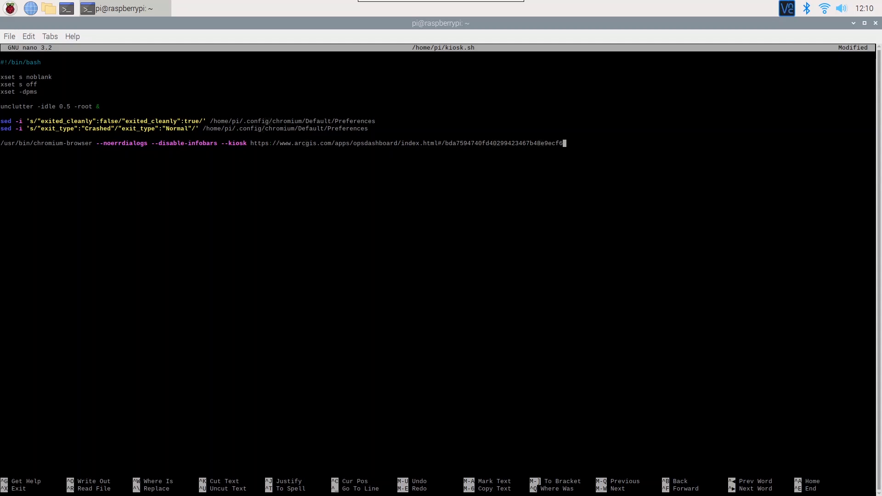
key(BackSpace)
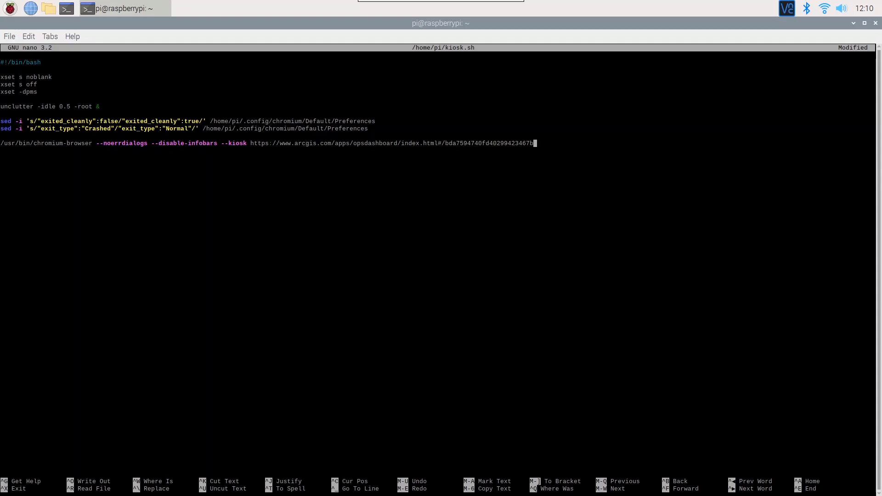
key(BackSpace)
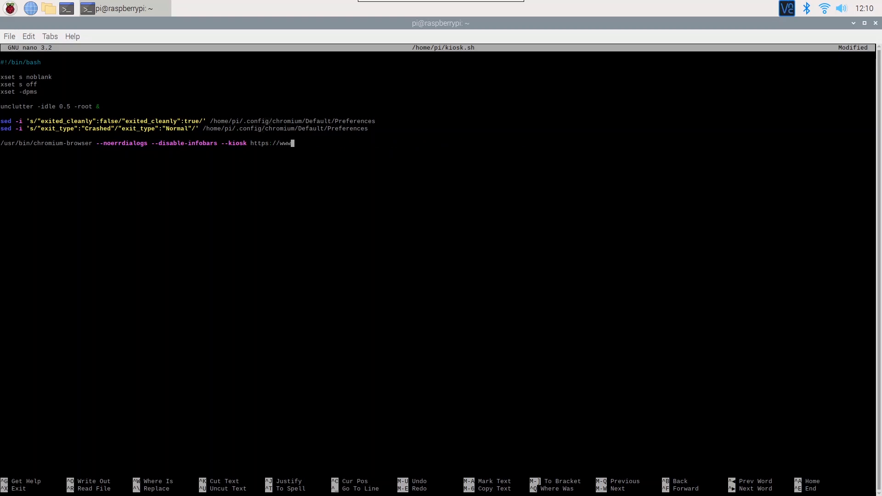
key(BackSpace)
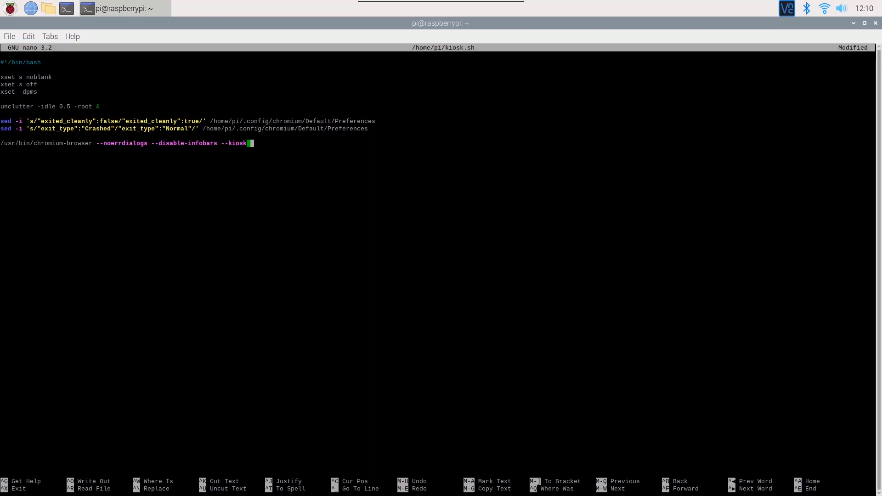
text(https://www.arcgis.com/apps/opsdashboard/index.html#/bda7594740fd40299423467b48e9ecf6)
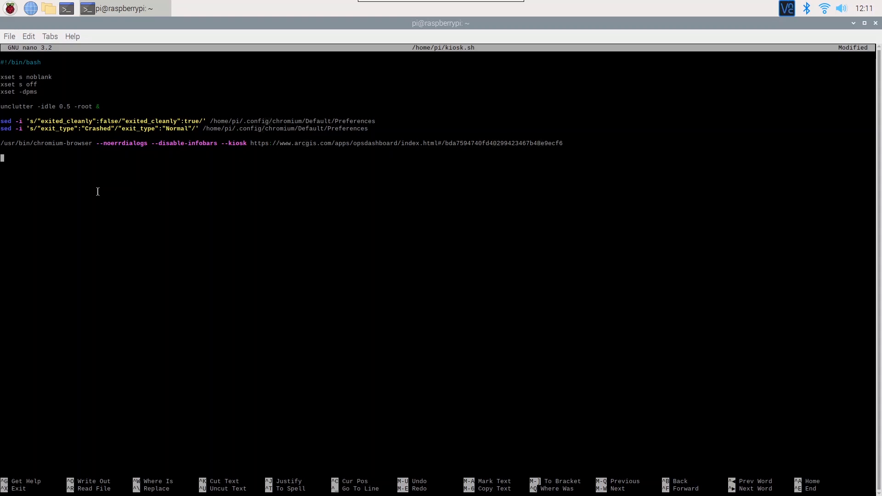
Append a while-true loop sending xdotool ctrl+r then sleep 3600, and start writing out kiosk.sh.
text(while)
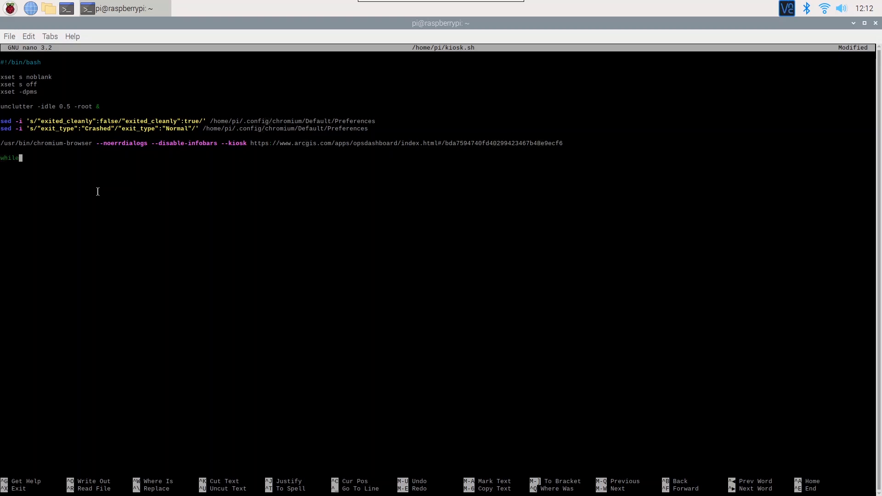
text(true; do)
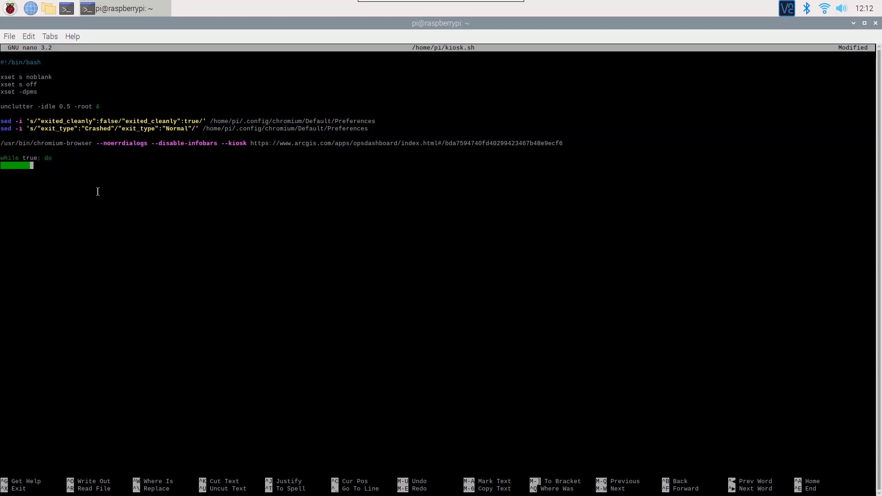
text(xdotool keydown ctrl+r; xdotool keyup ctrl+r;)
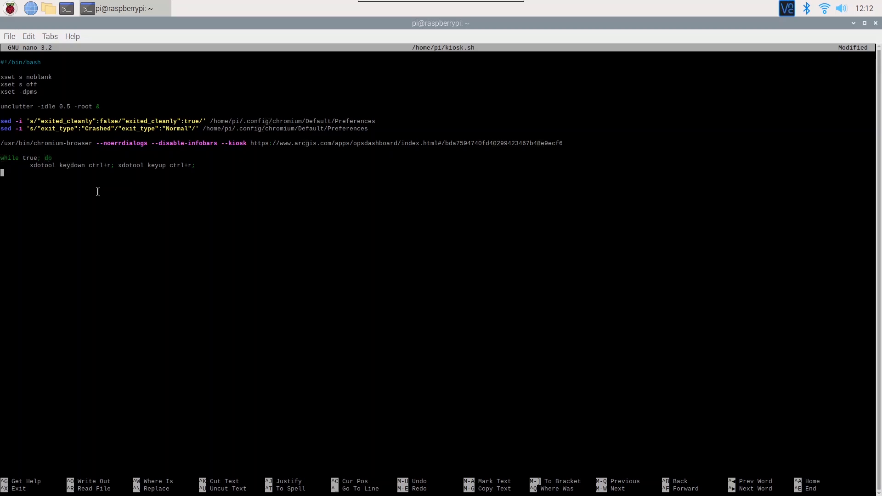
text(s)
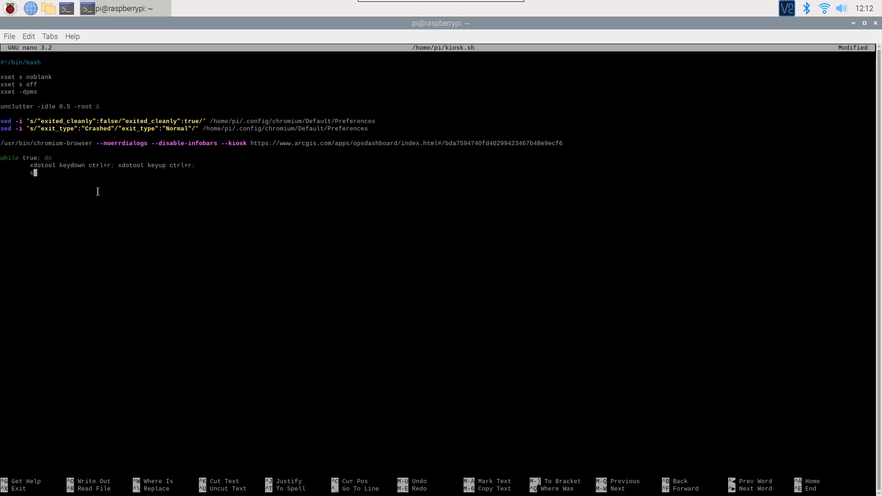
text(lep)
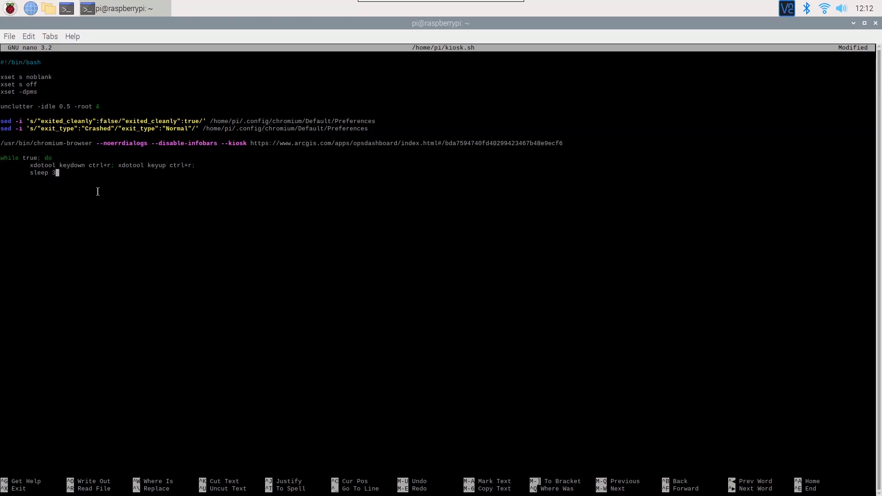
text(600)
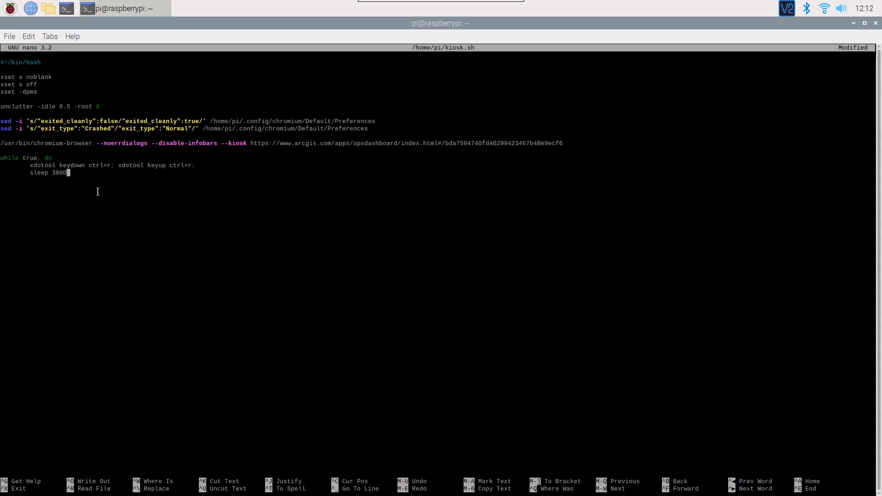
text(done)
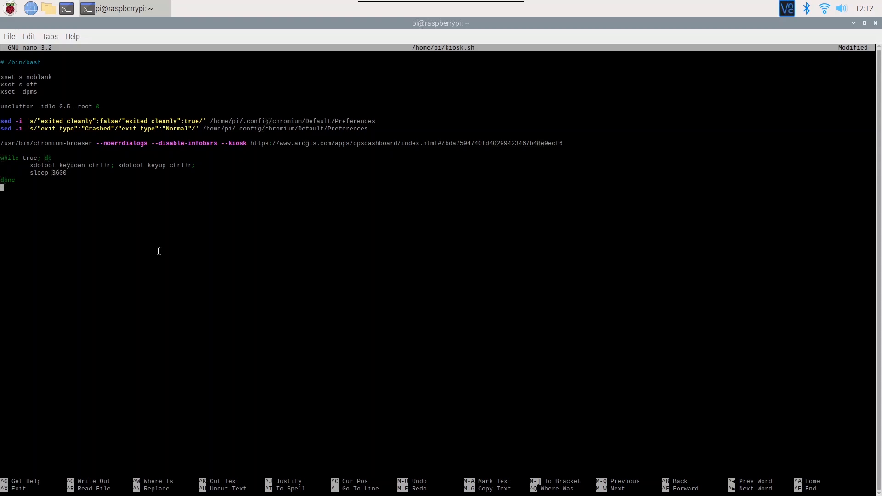
key(ctrl+x)
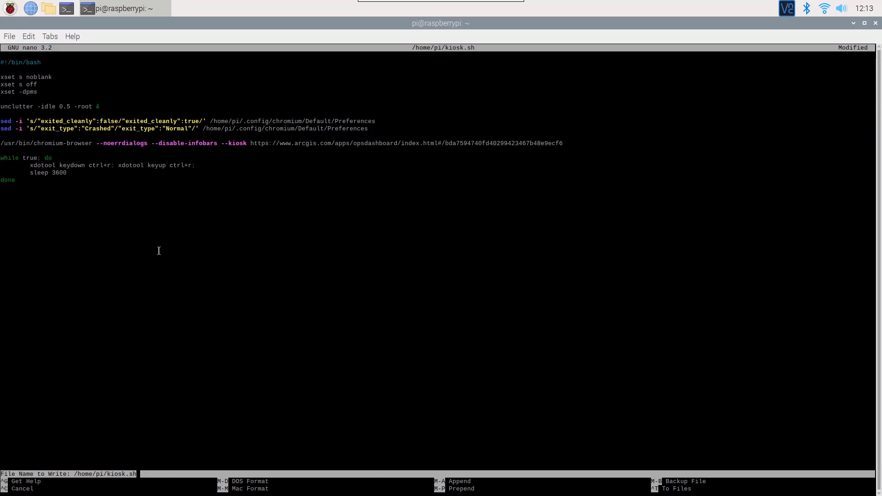
Save kiosk.sh and open a new /lib/systemd/system/kiosk.service file in nano with sudo.
key(Enter)
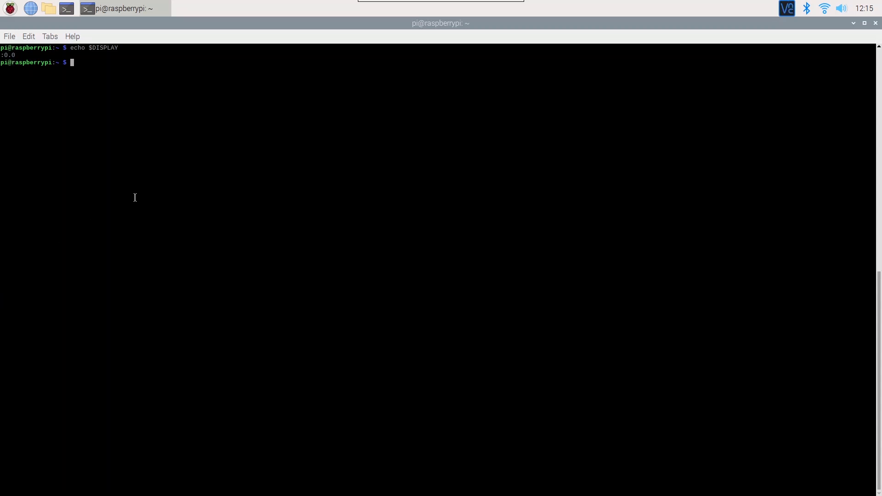
text(sudo nano /lib/systemd/system/kiosk.service)
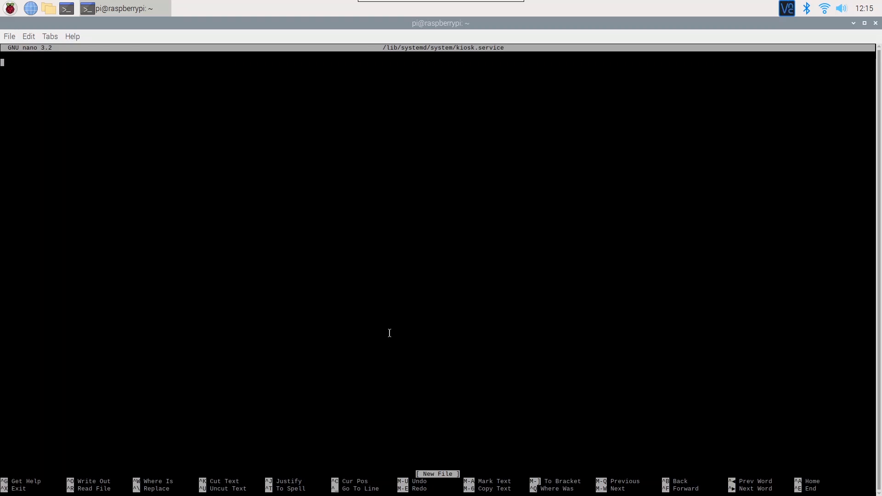
mouse_move(79, 174)
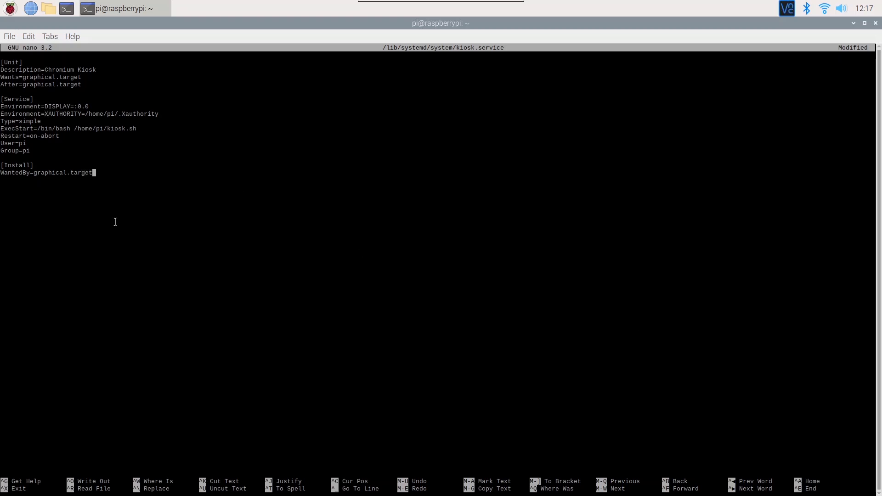
Save the kiosk.service unit running kiosk.sh as user pi and exit nano.
key(ctrl+x)
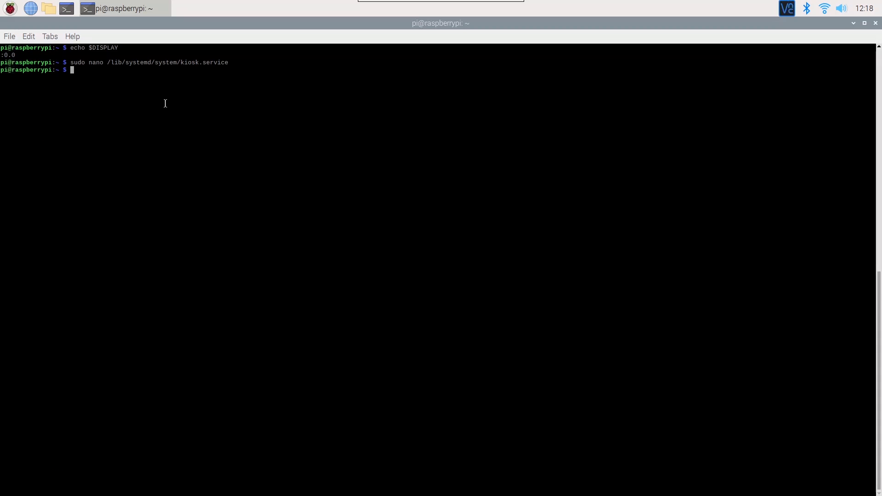
Enable and start kiosk.service with systemctl so Chromium shows the JHU COVID-19 dashboard full screen.
text(sudo systemctl enable kiosk.service)
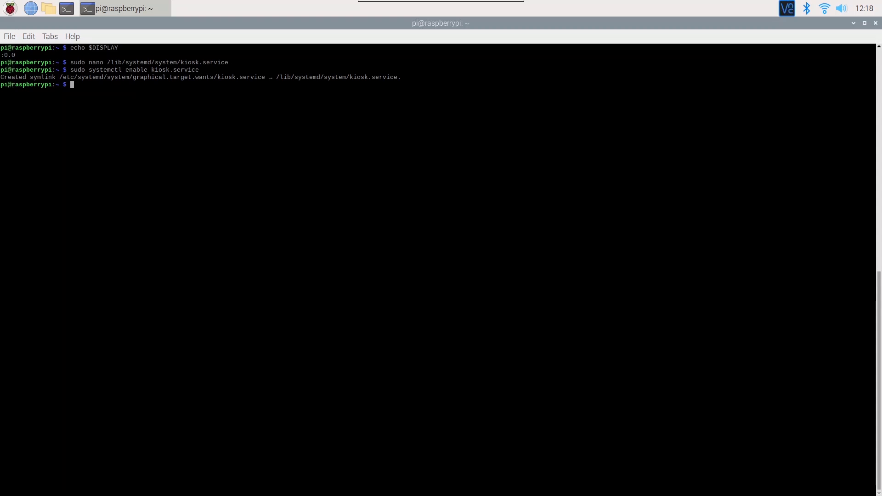
text(sudo systemctl start kiosk.service)
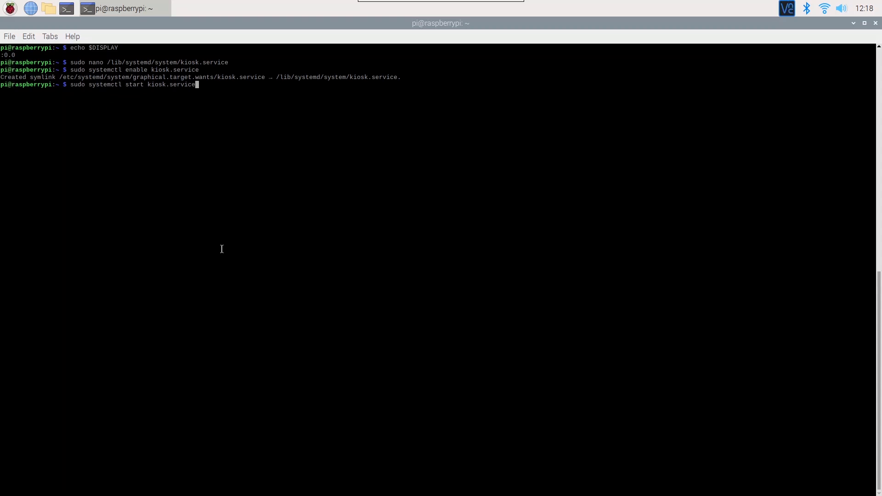
key(Return)
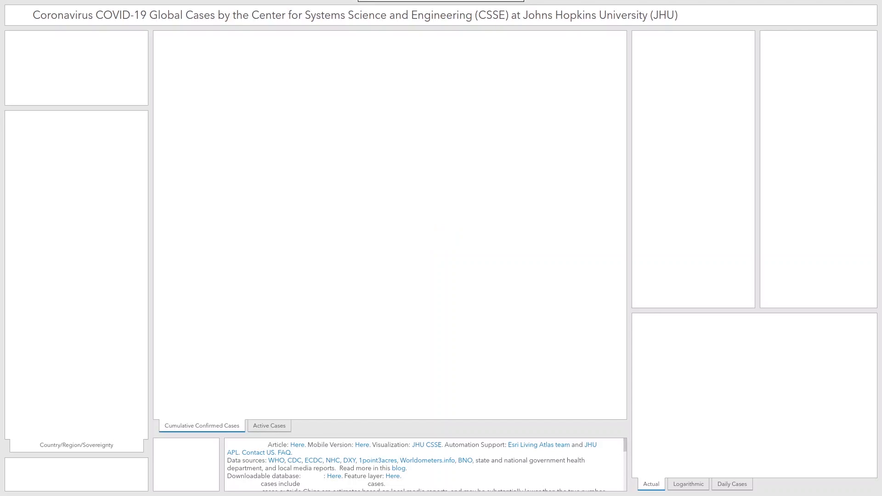